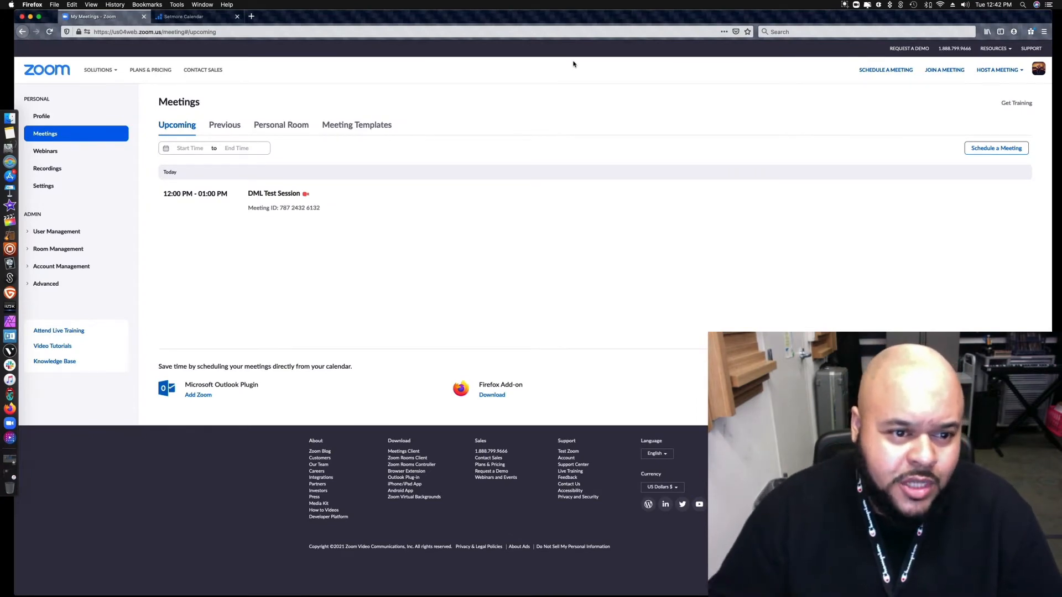
Copy the DML Test Session invitation from its meeting details page to the clipboard.
left_click(997, 69)
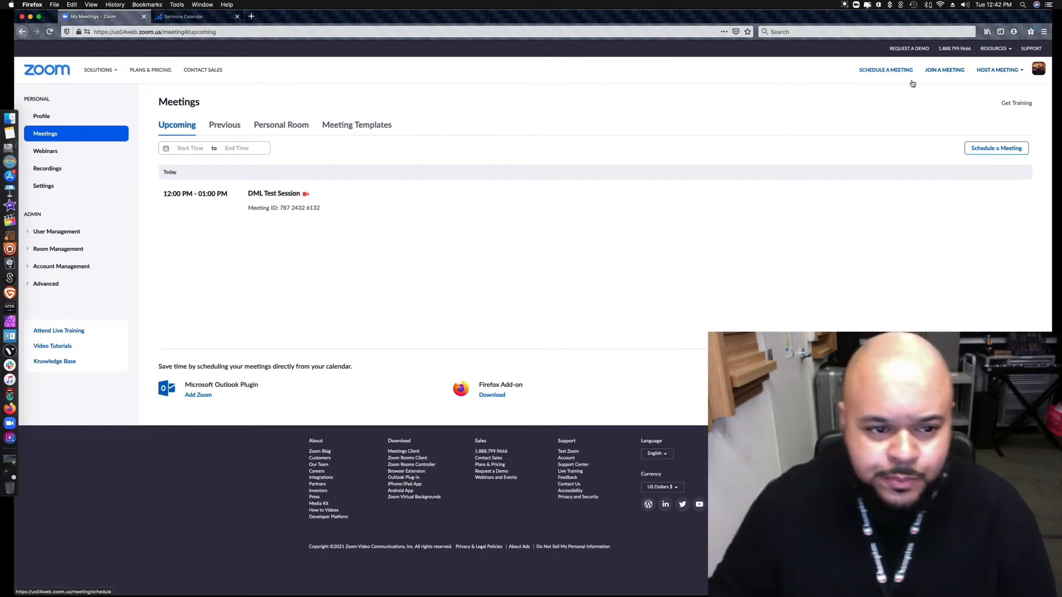
mouse_move(401, 155)
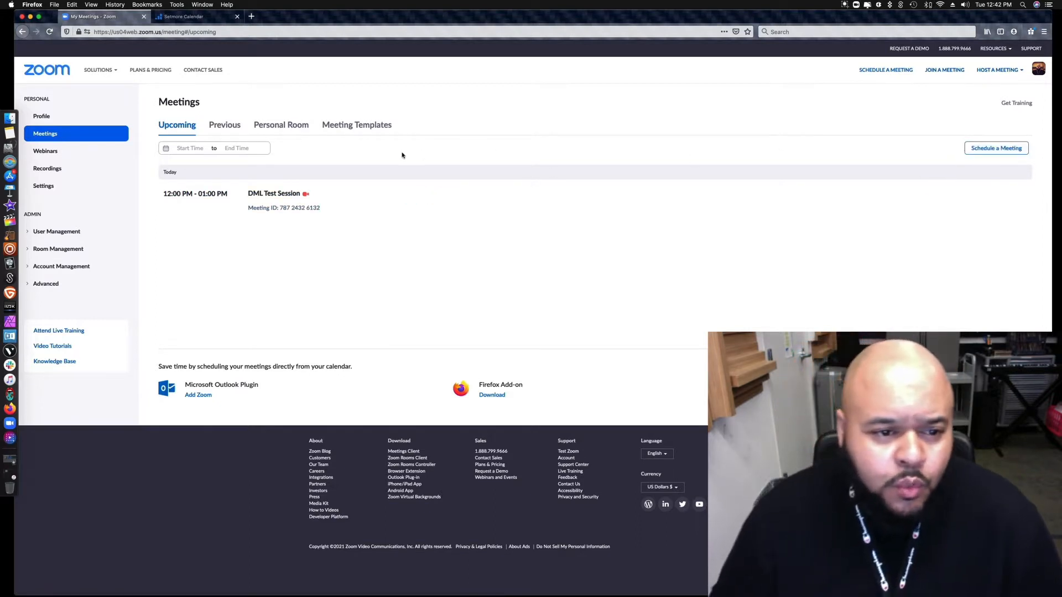
mouse_move(899, 152)
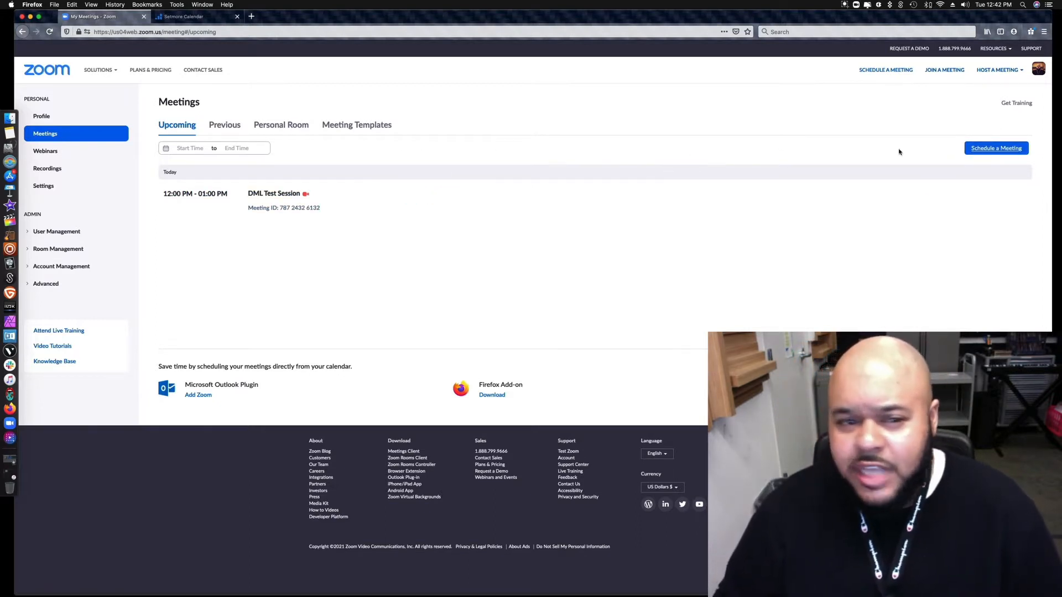
mouse_move(273, 192)
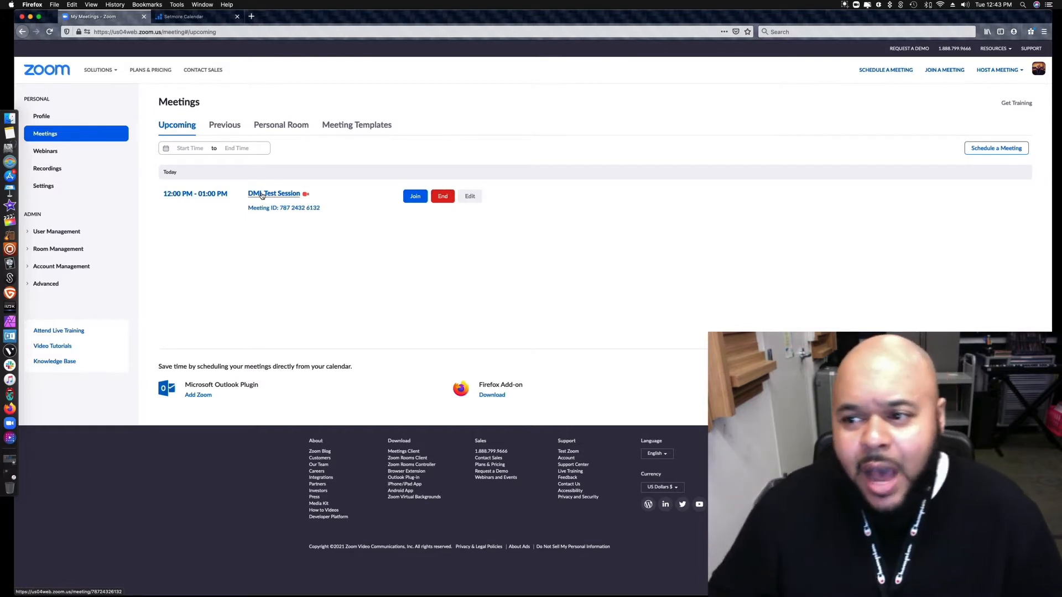
left_click(273, 192)
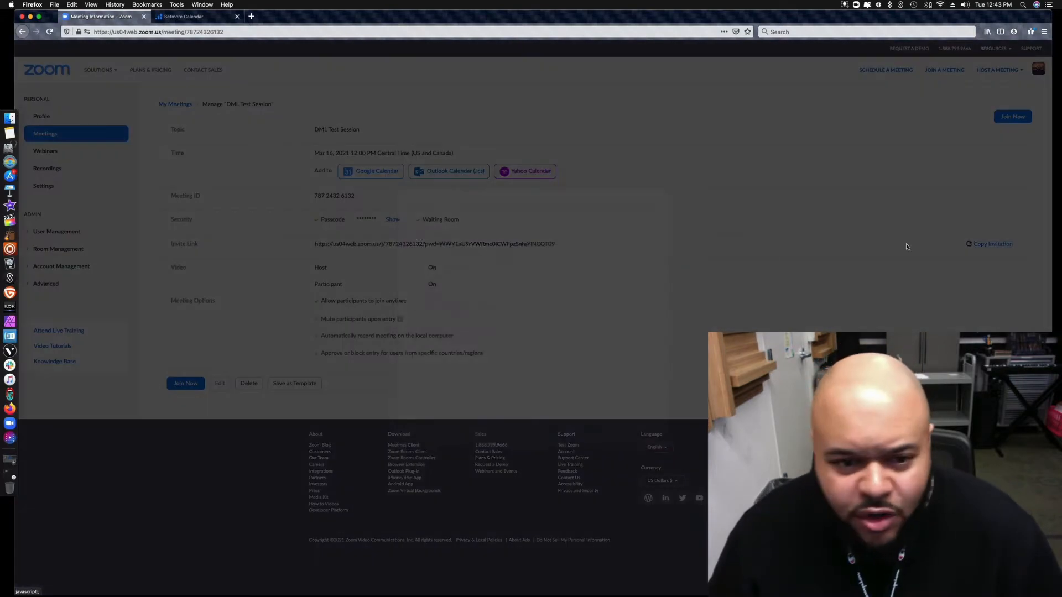
left_click(991, 243)
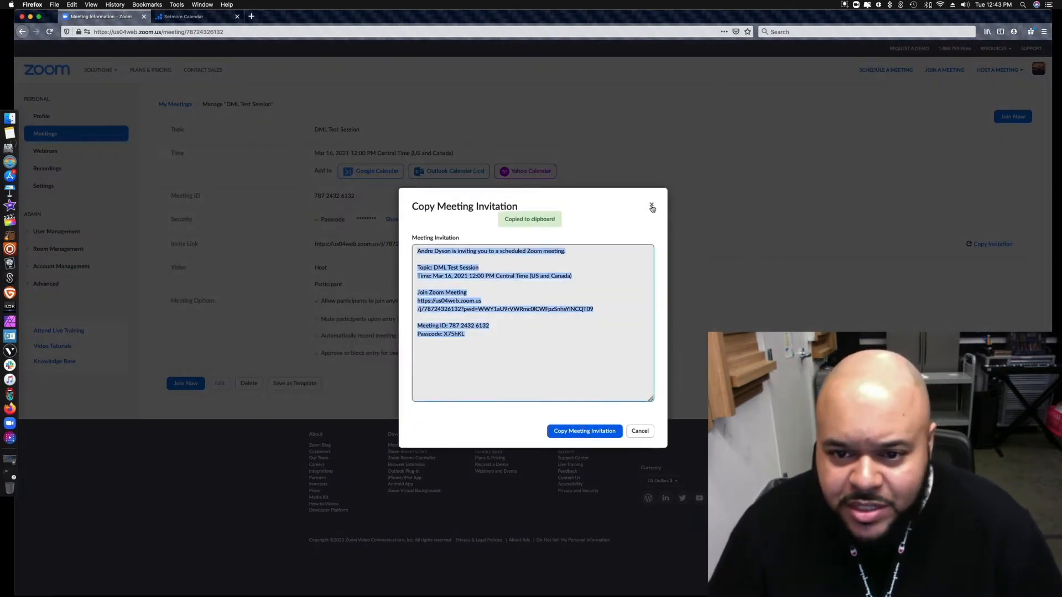
left_click(651, 207)
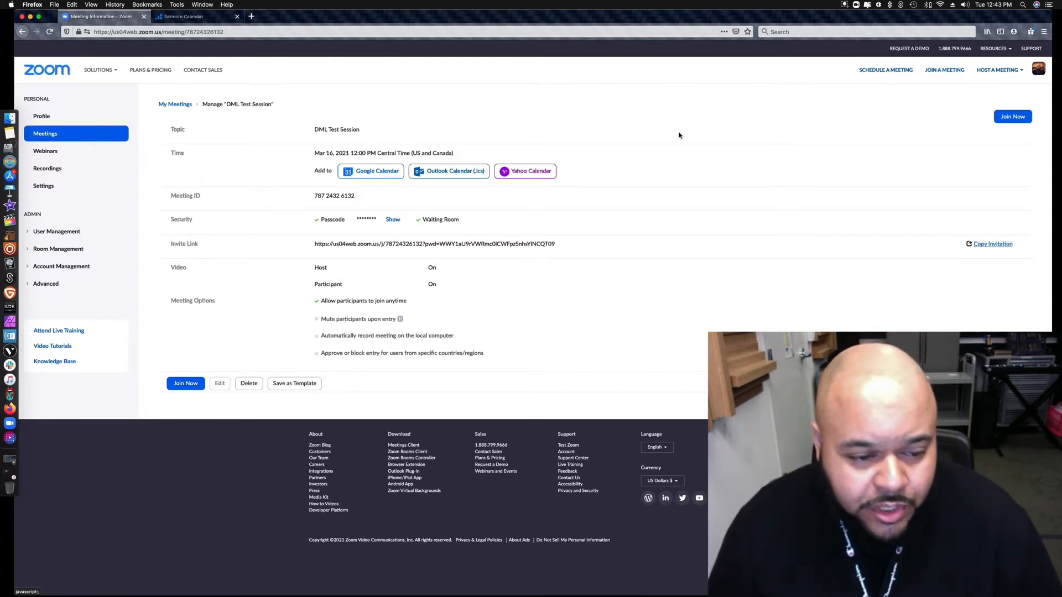
mouse_move(1012, 117)
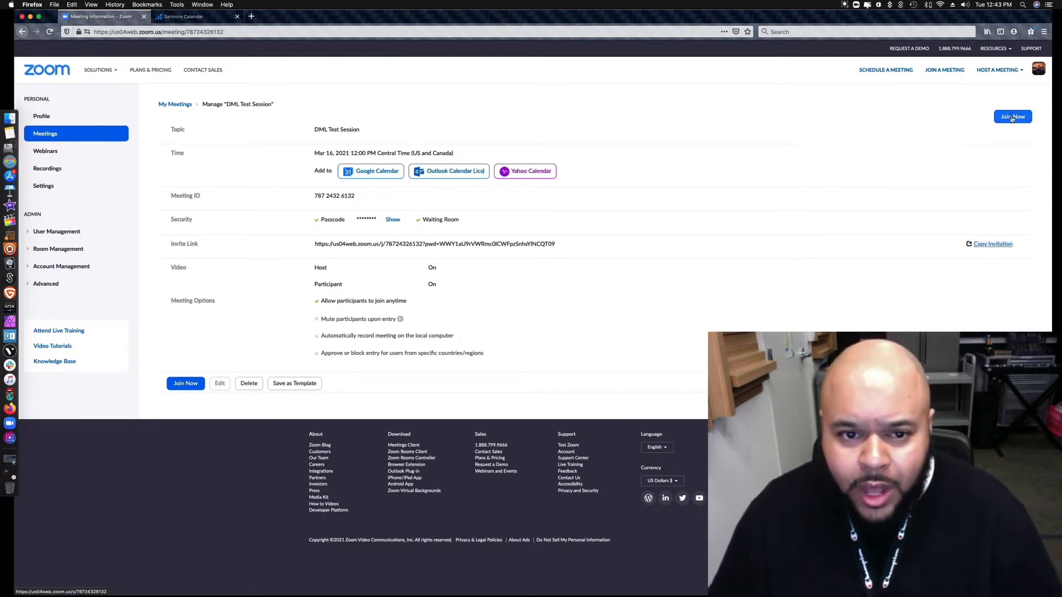
mouse_move(278, 102)
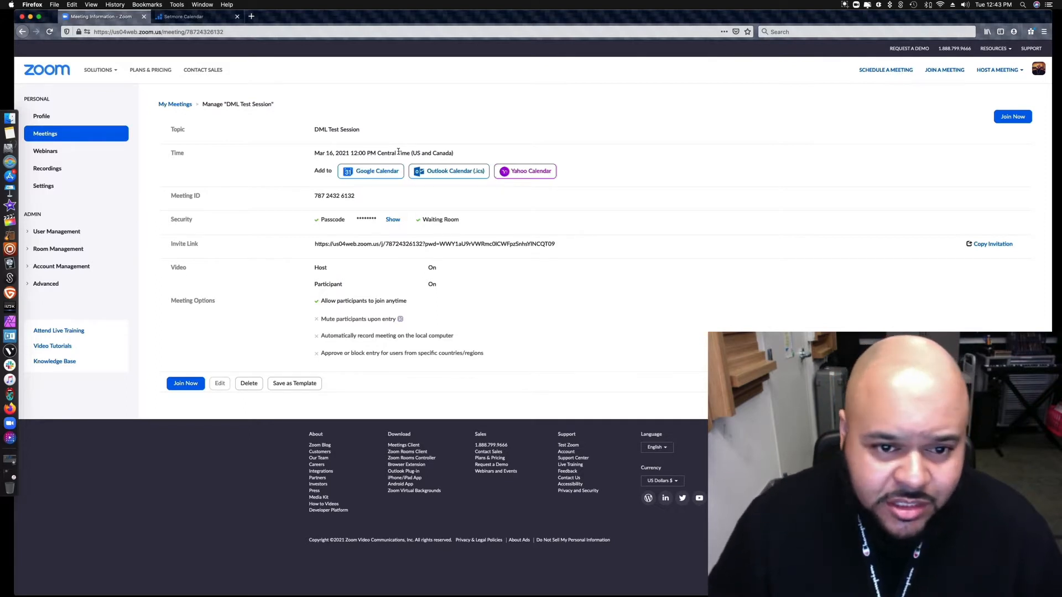
mouse_move(394, 163)
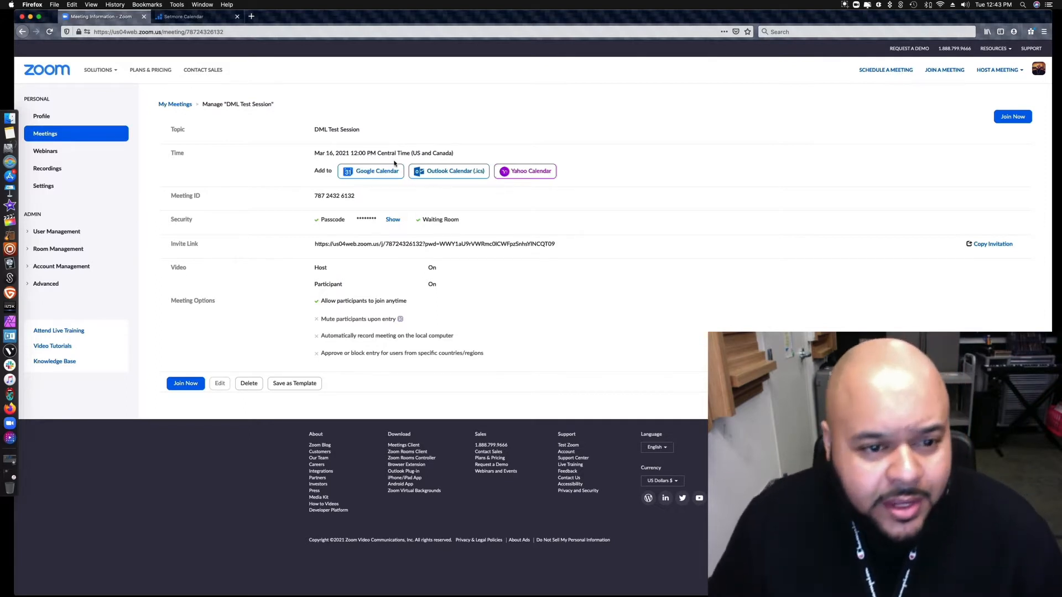
mouse_move(456, 201)
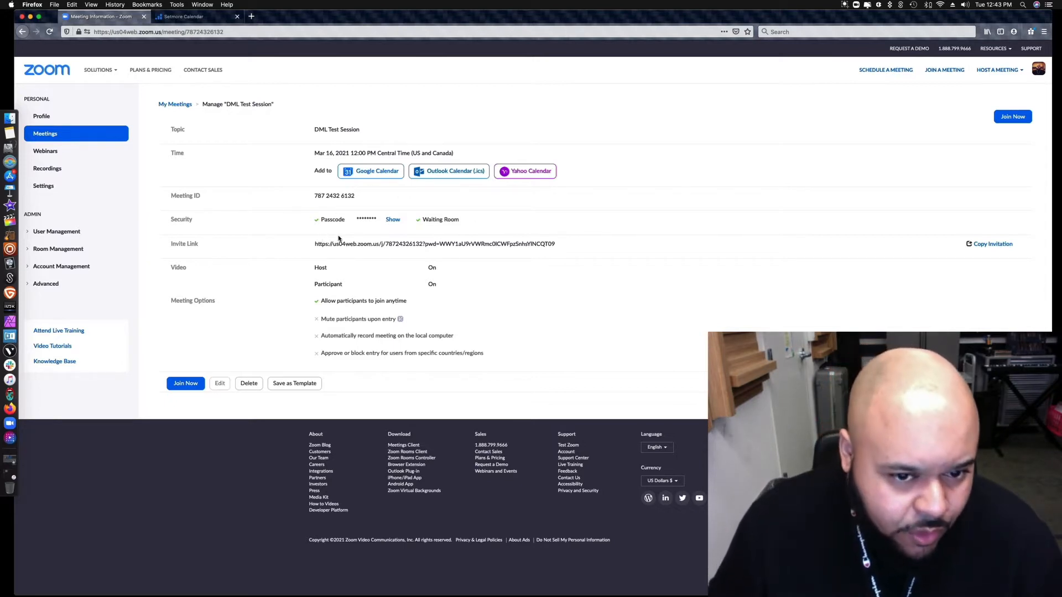
mouse_move(498, 241)
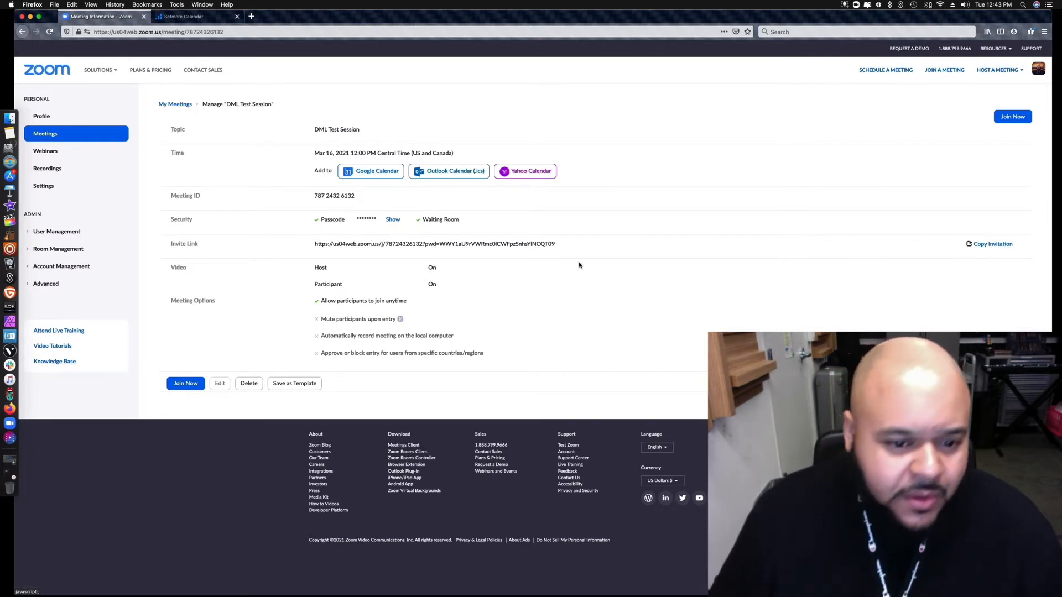
mouse_move(453, 298)
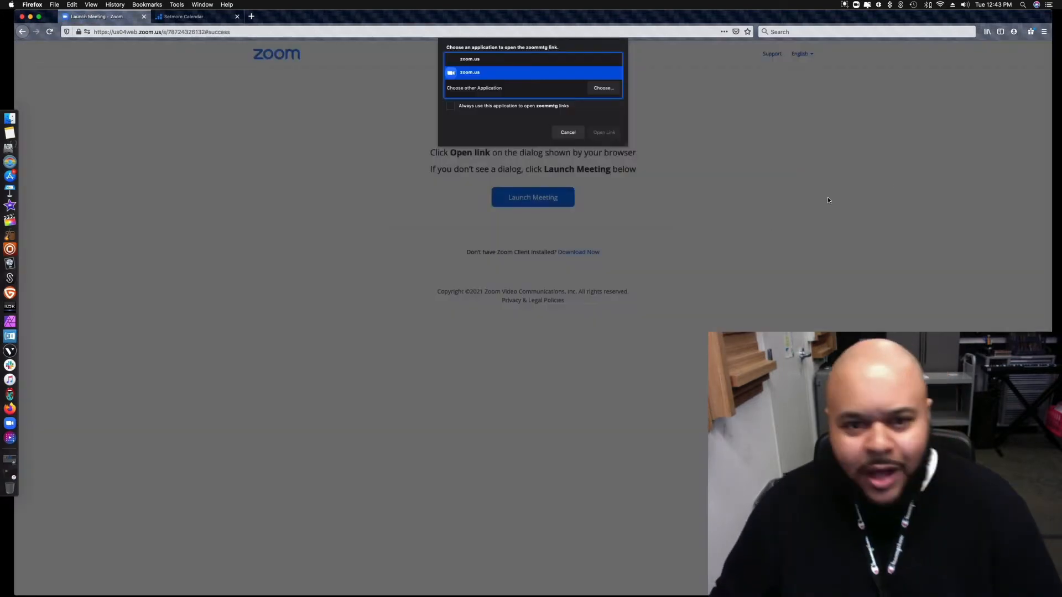
Launch the meeting in the Zoom app, change the video layout, then bring the browser forward.
left_click(603, 132)
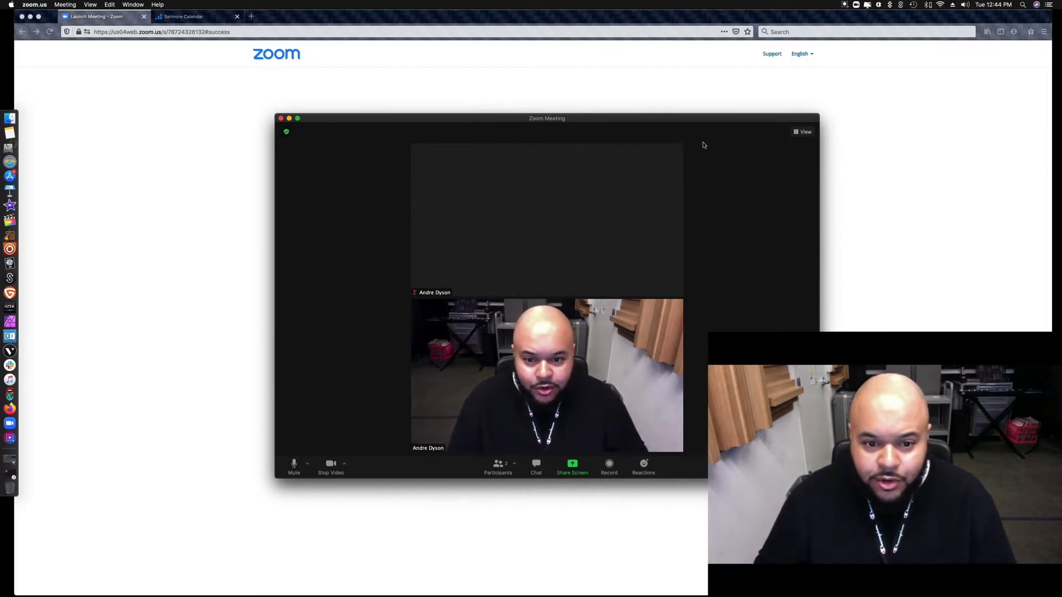
mouse_move(735, 148)
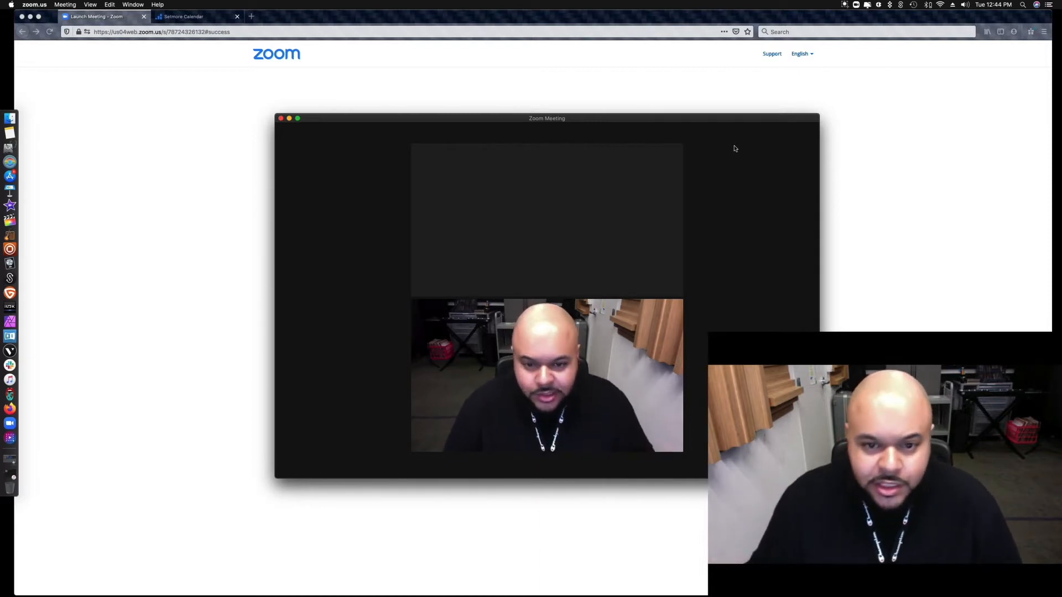
mouse_move(734, 153)
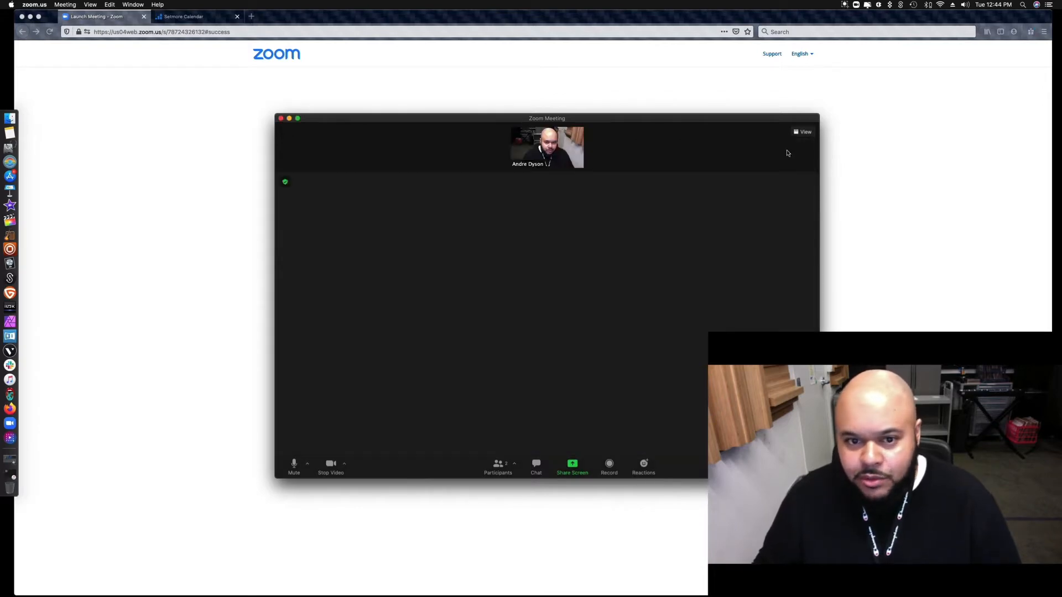
mouse_move(810, 143)
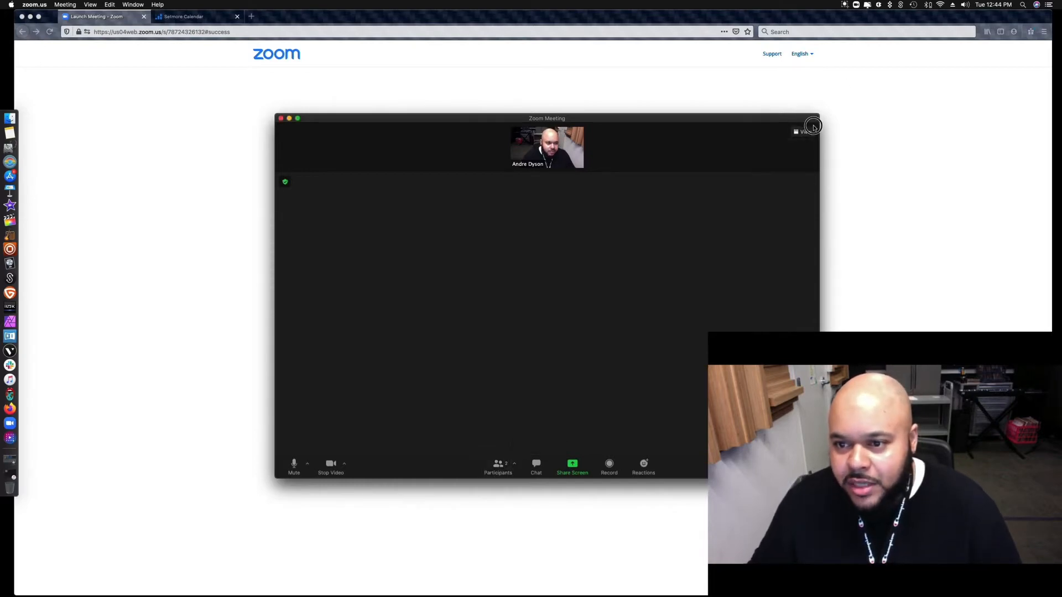
left_click(803, 131)
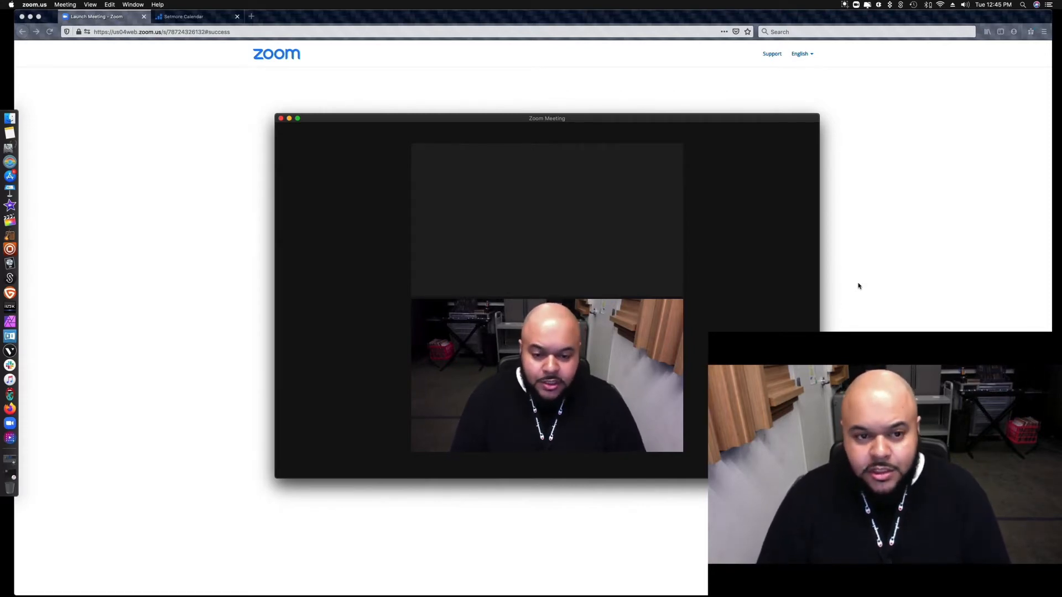
left_click(280, 119)
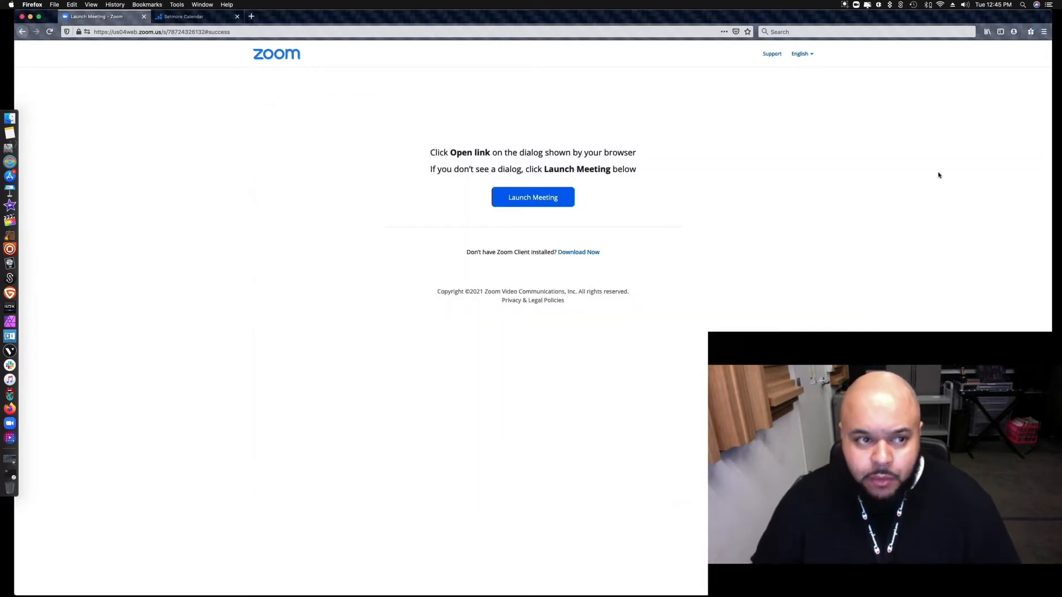
mouse_move(31, 19)
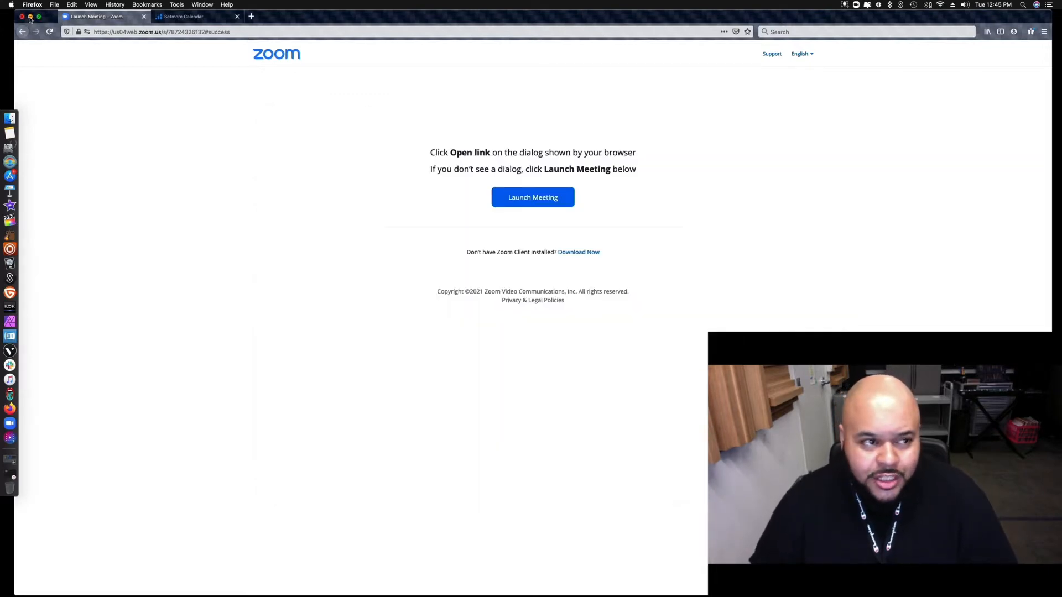
Hide the Firefox window so the meeting shows in front.
left_click(532, 197)
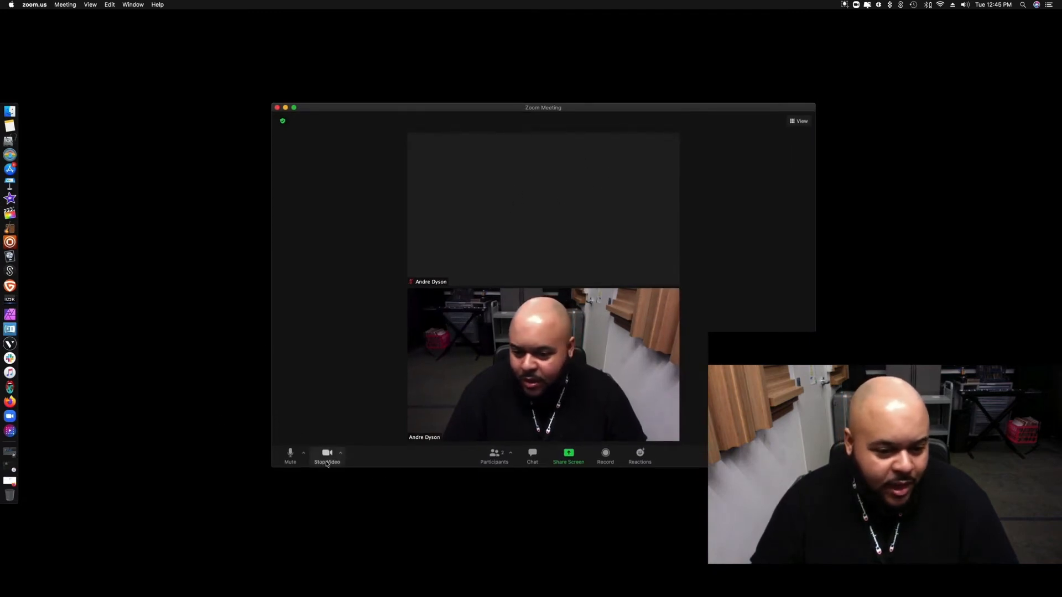
mouse_move(290, 452)
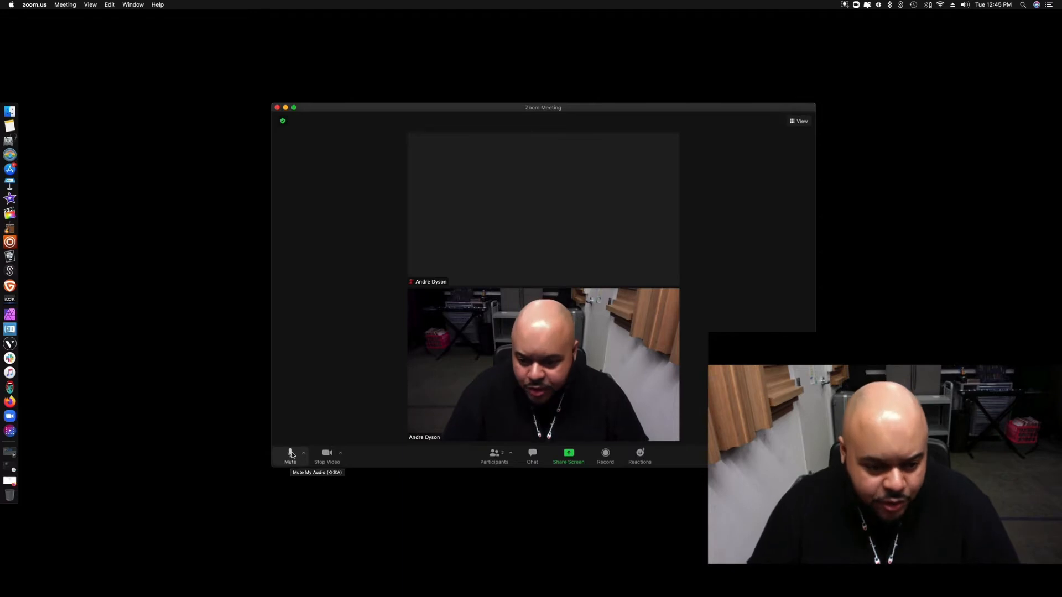
mouse_move(495, 191)
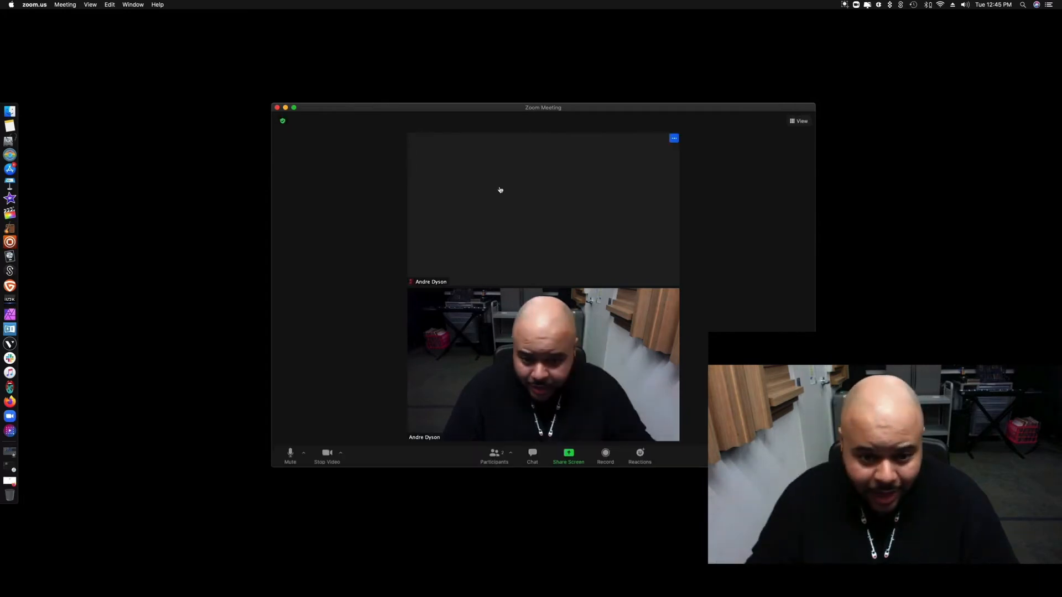
mouse_move(290, 462)
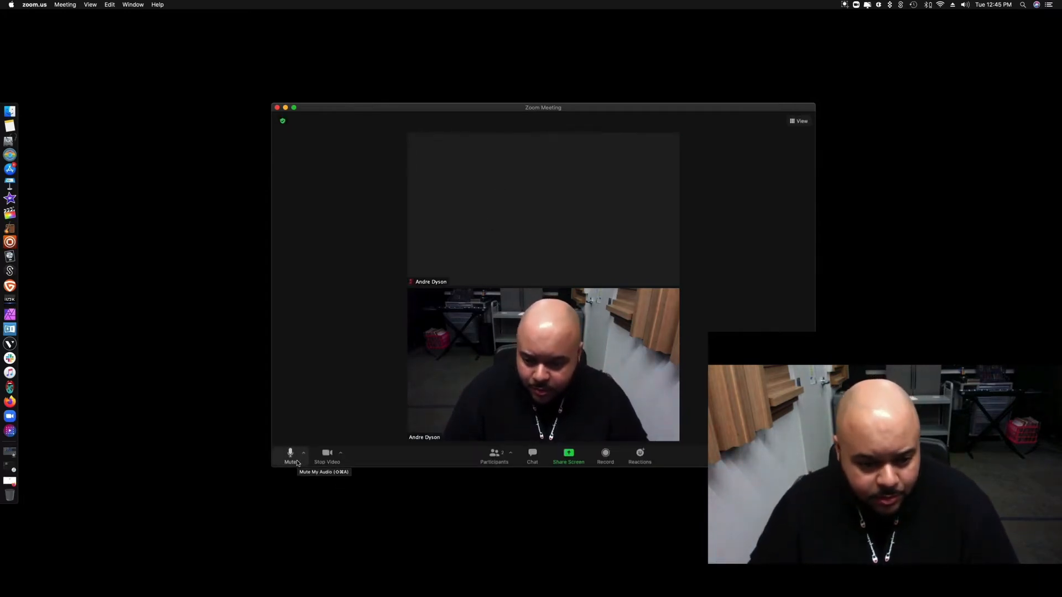
mouse_move(386, 463)
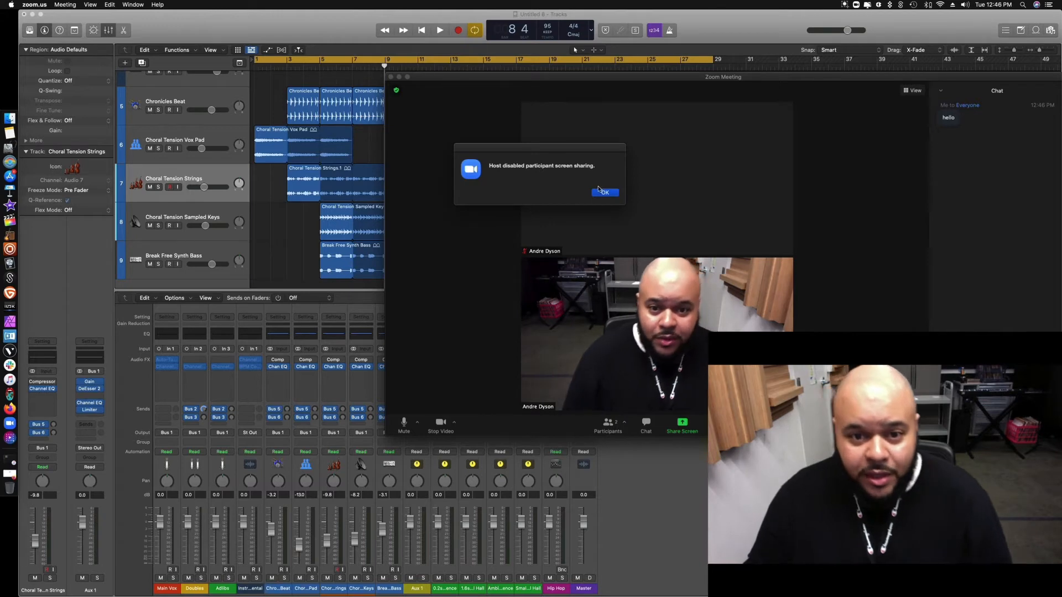
Dismiss the screen-sharing-disabled notice, after which the meeting ends.
left_click(603, 192)
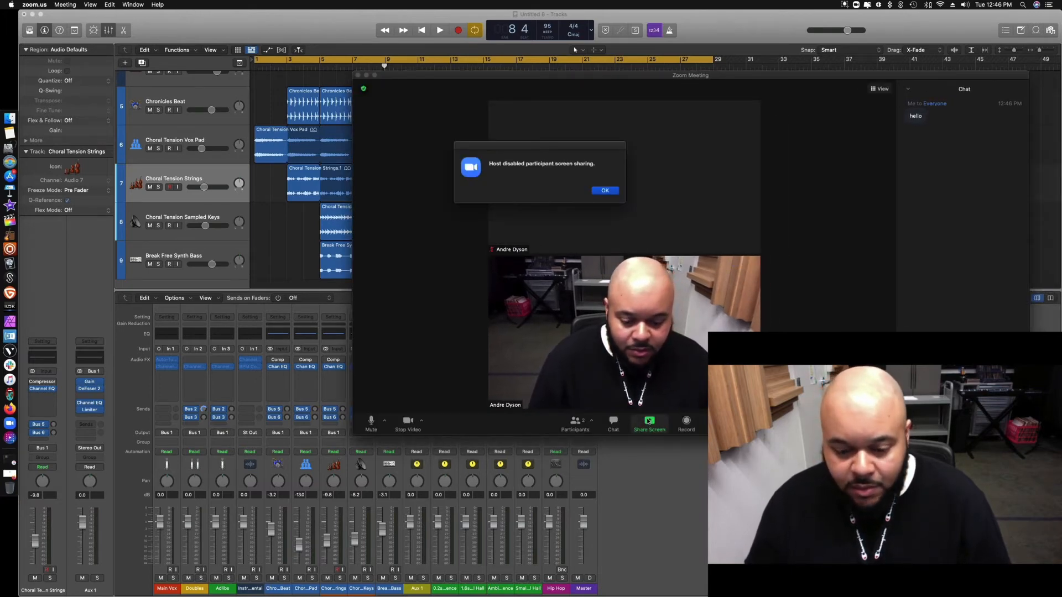
left_click(604, 190)
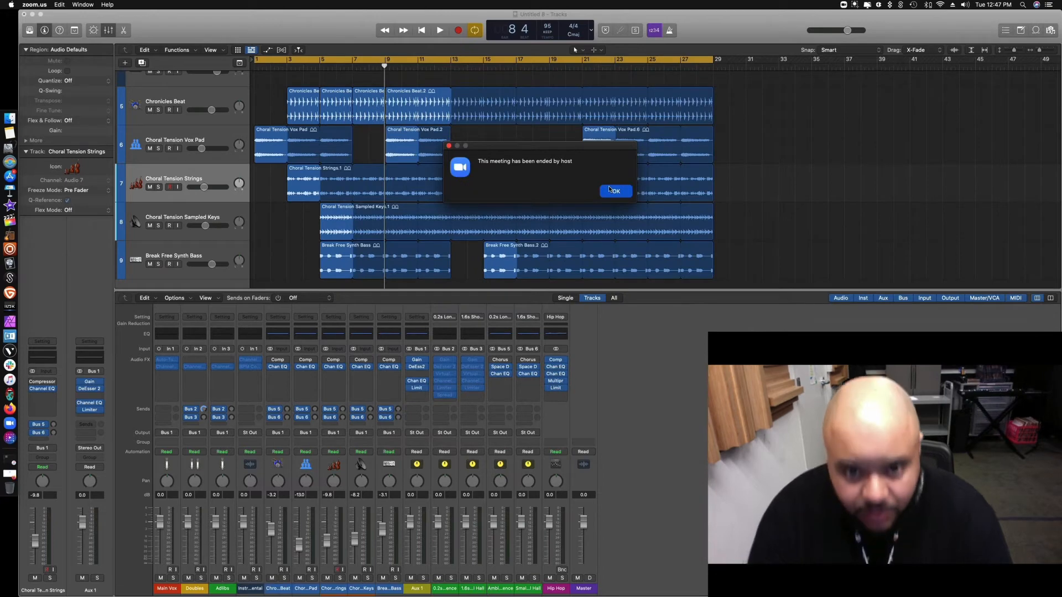
Start a new meeting with video on from the Zoom menu bar icon.
left_click(610, 191)
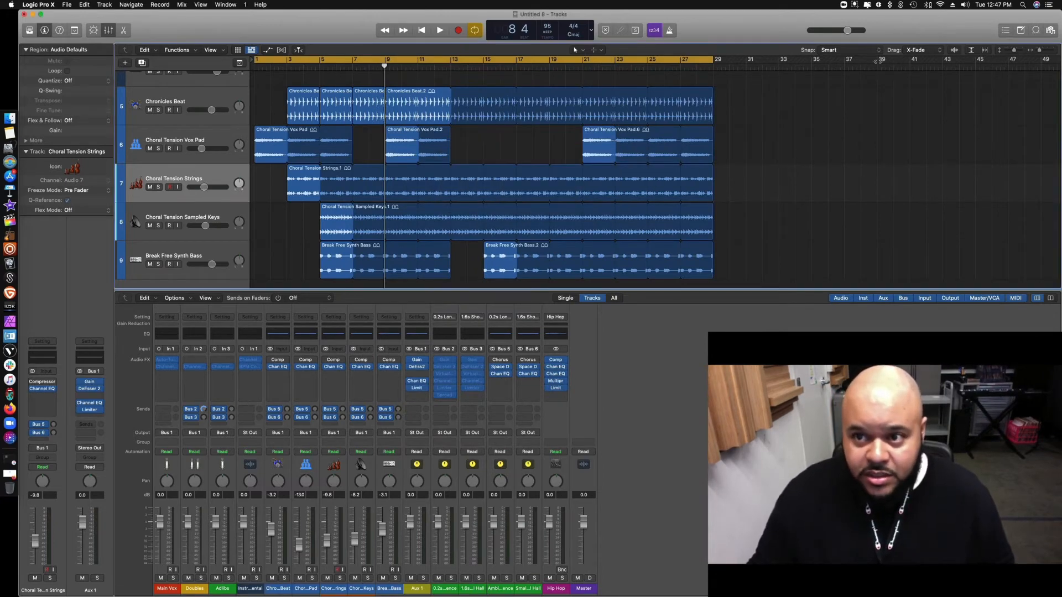
left_click(866, 4)
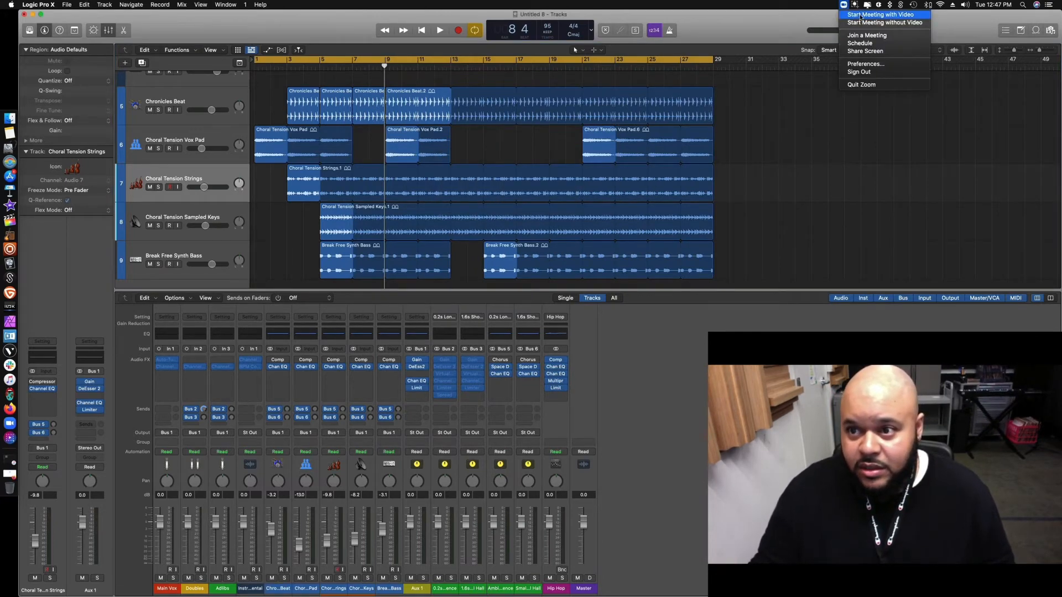
left_click(880, 14)
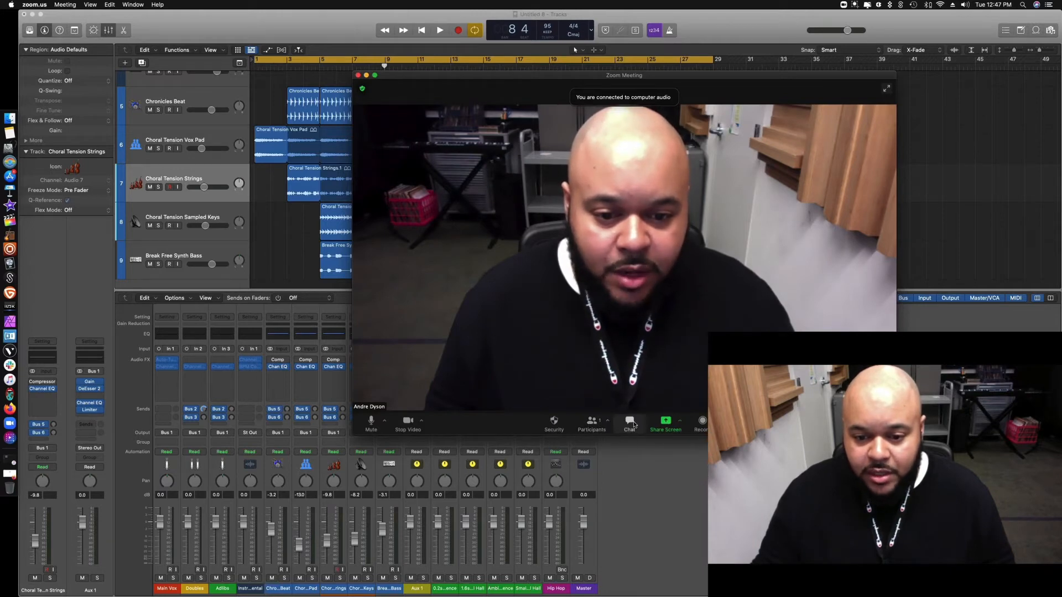
Invite participants by email, sending the invitation through Gmail.
left_click(590, 424)
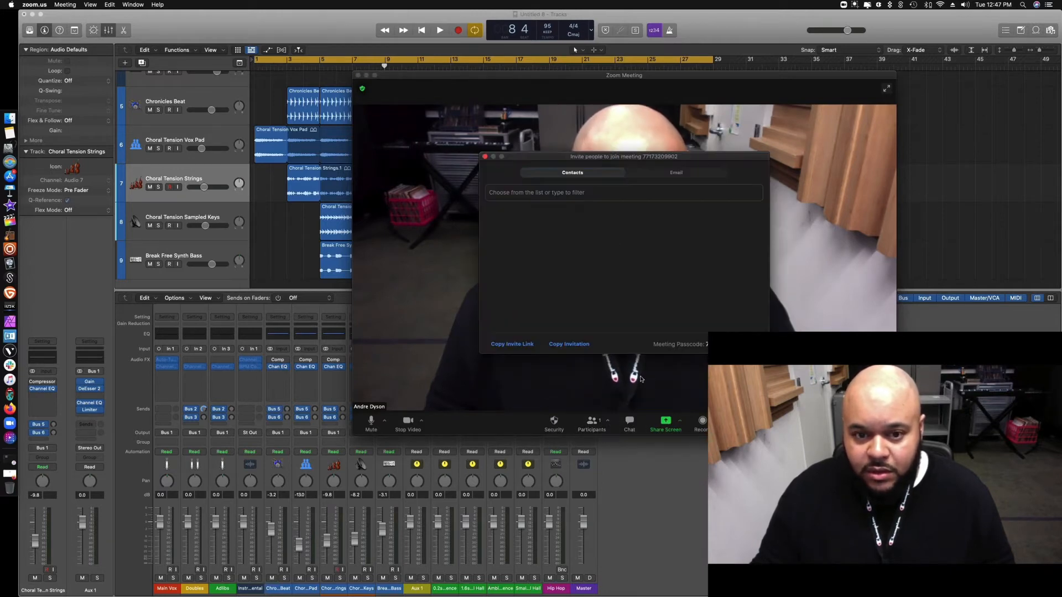
left_click(622, 192)
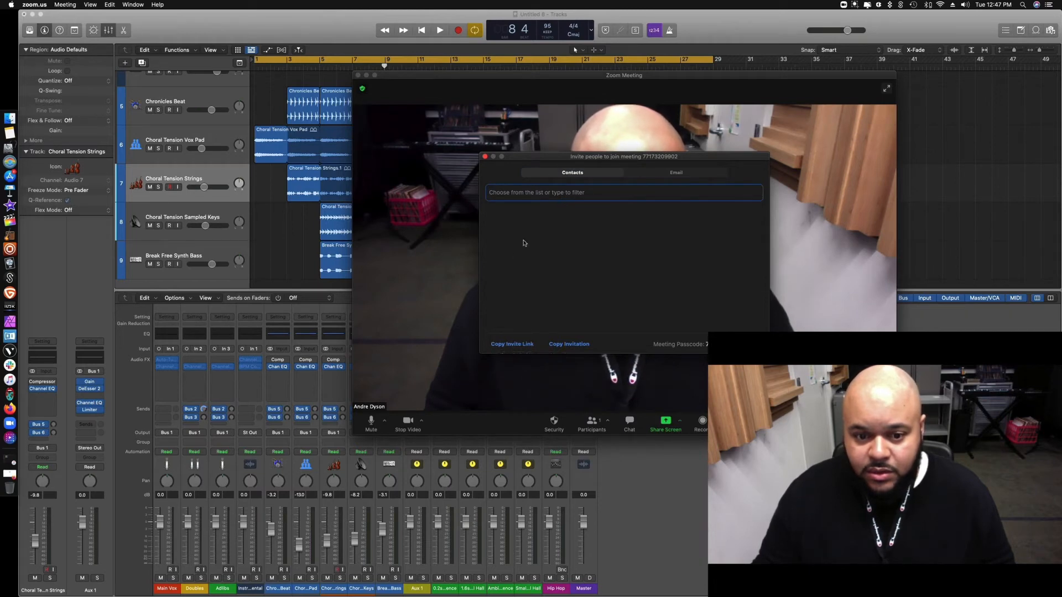
left_click(512, 343)
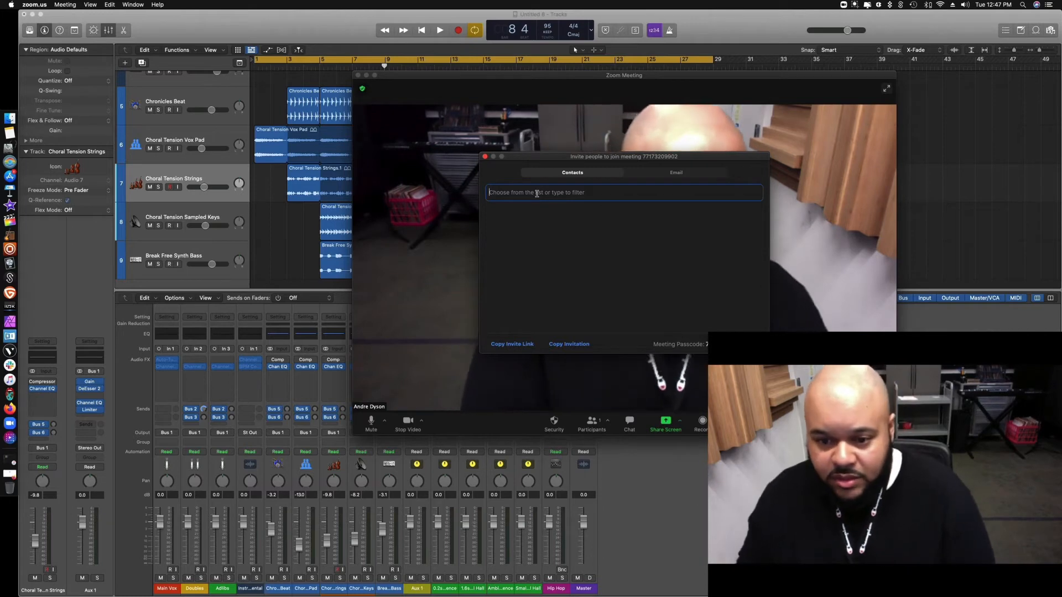
left_click(675, 173)
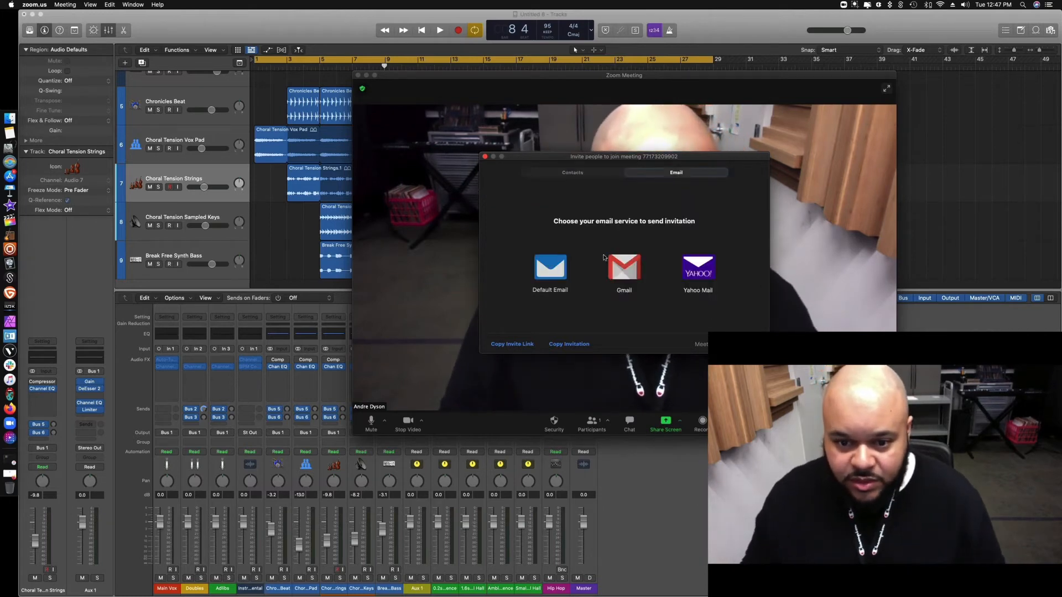
left_click(624, 267)
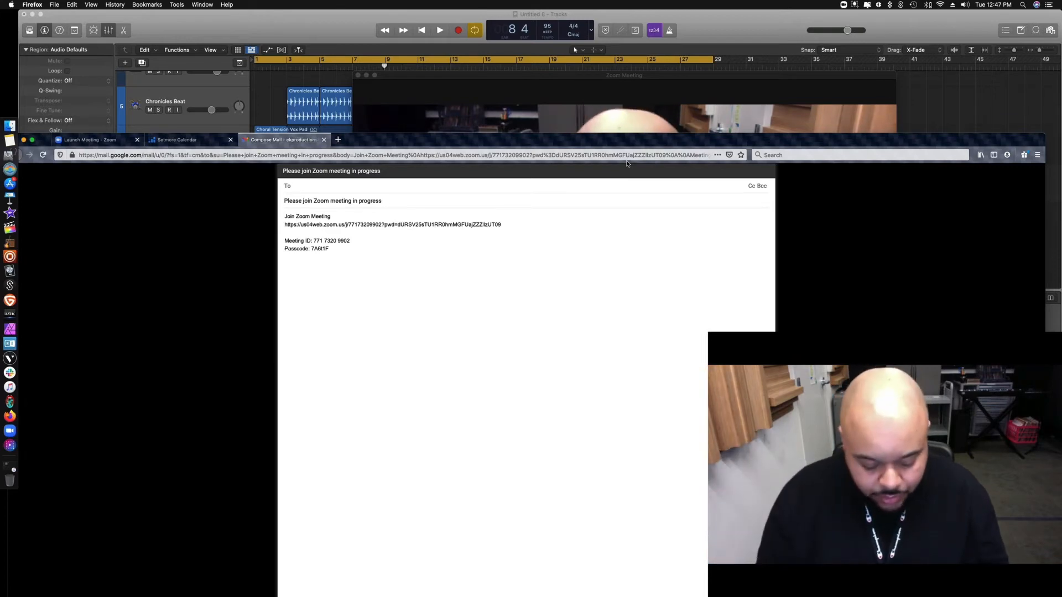
Address the invitation draft to the suggested 'coolk' contact and send it.
type("coolk")
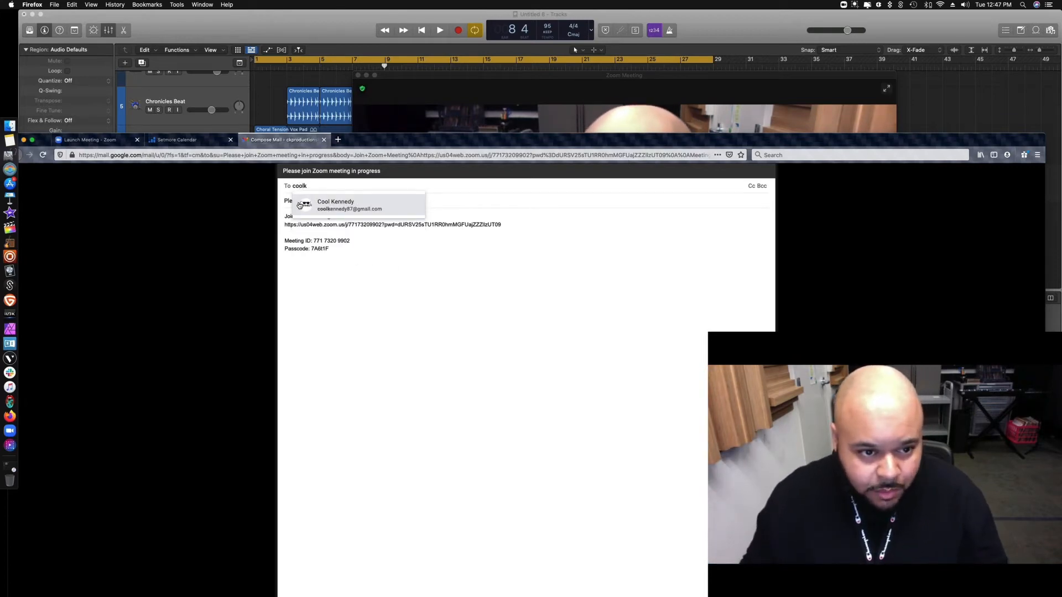
left_click(335, 204)
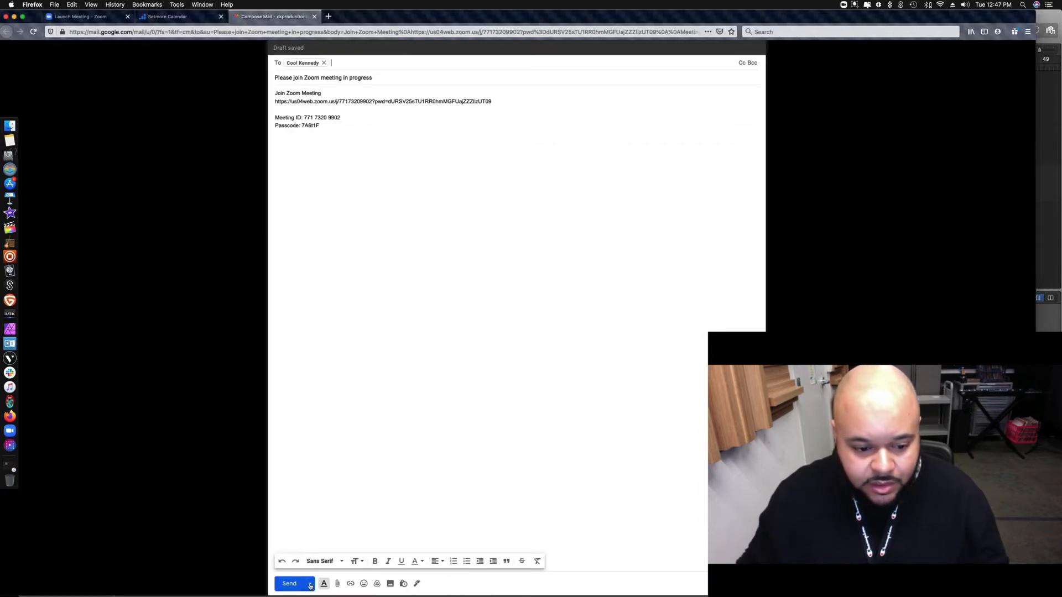
left_click(288, 584)
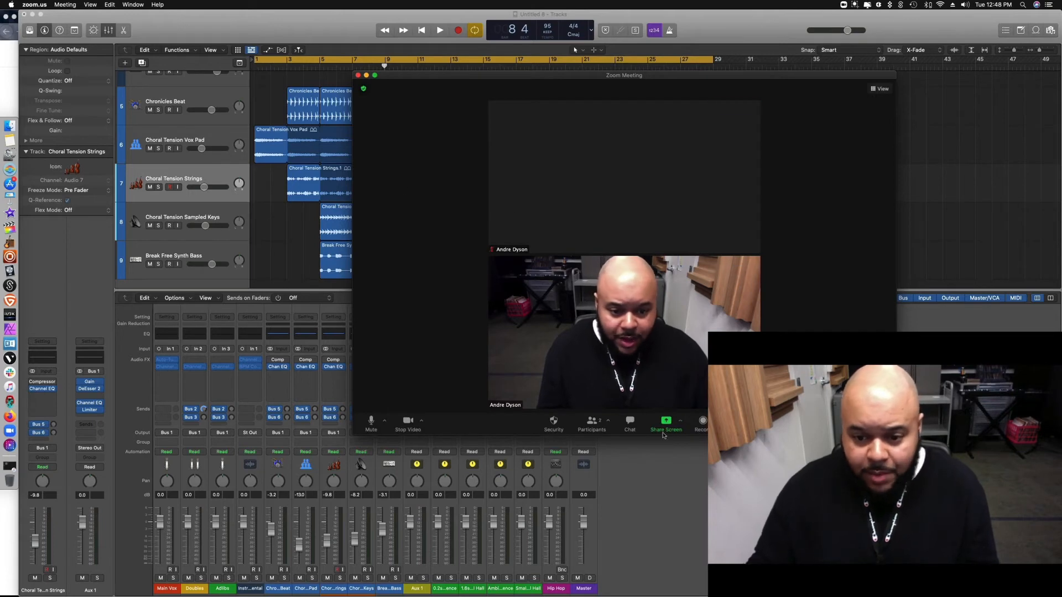
Open the Share Screen source picker, close it, and reopen it.
left_click(665, 423)
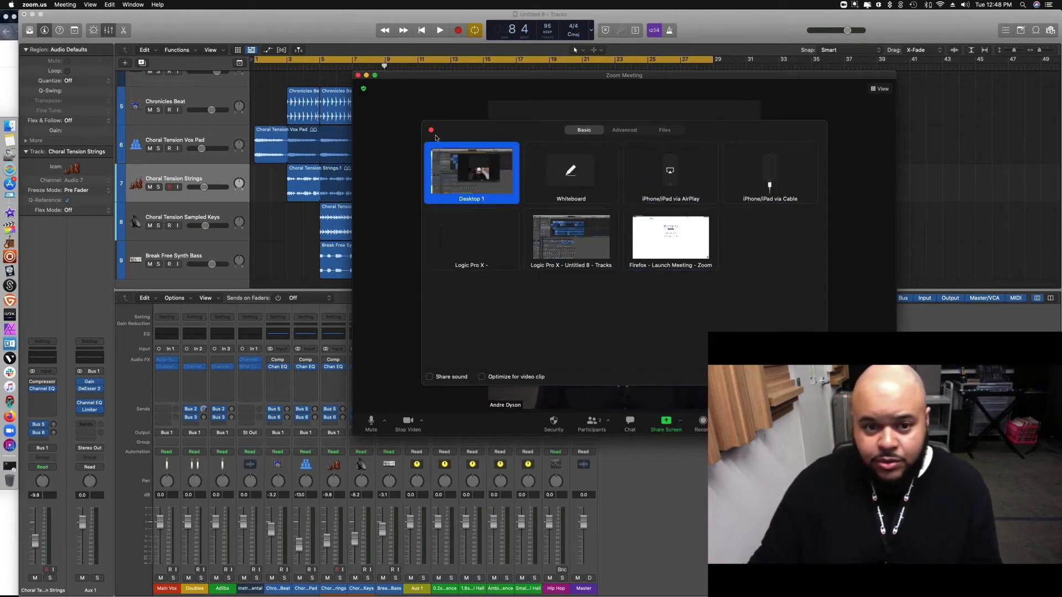
left_click(430, 131)
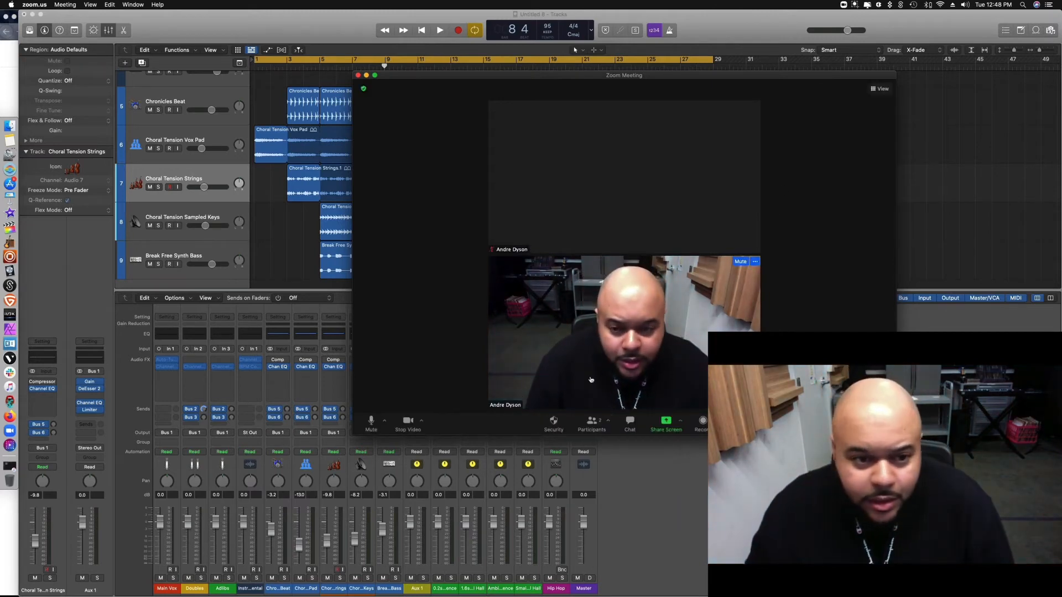
mouse_move(372, 420)
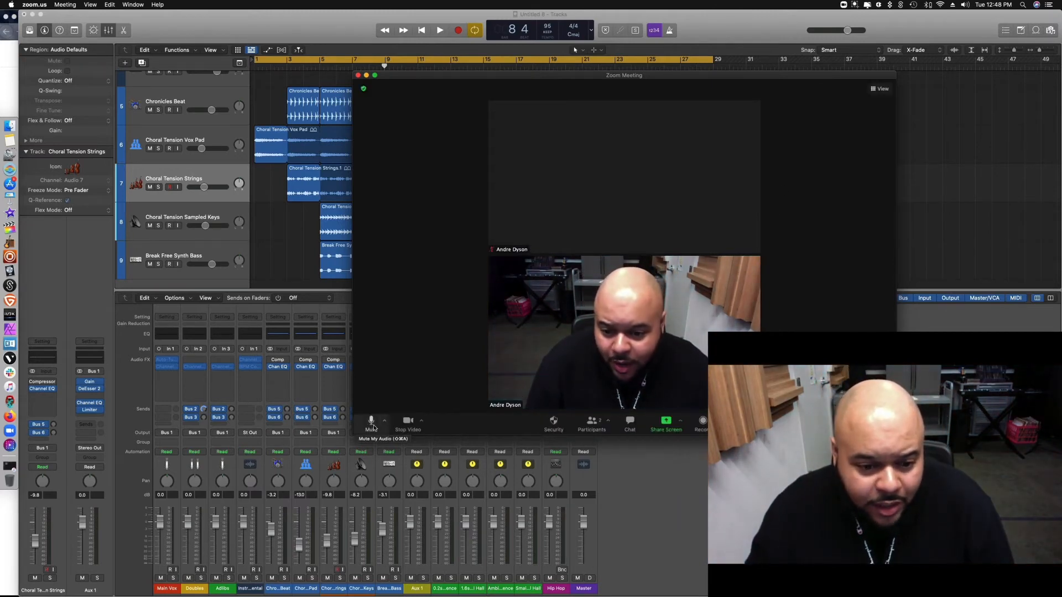
mouse_move(674, 424)
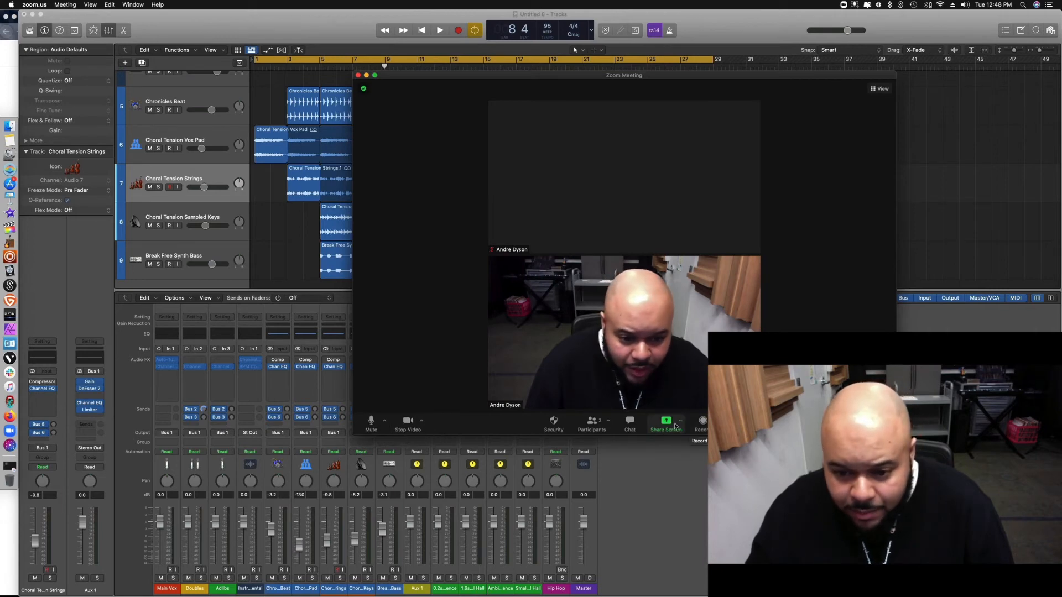
left_click(665, 423)
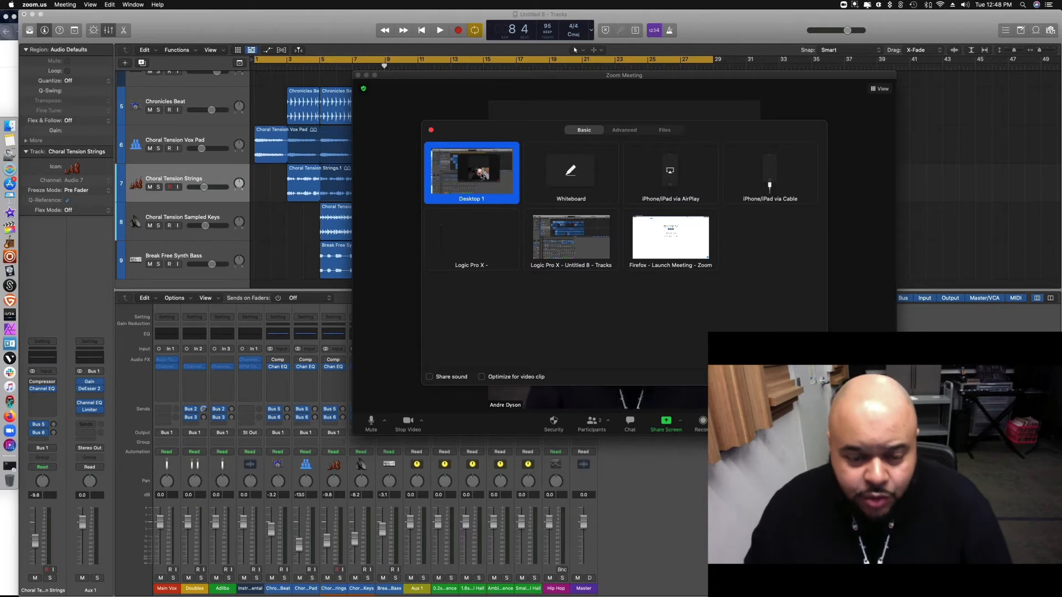
mouse_move(491, 172)
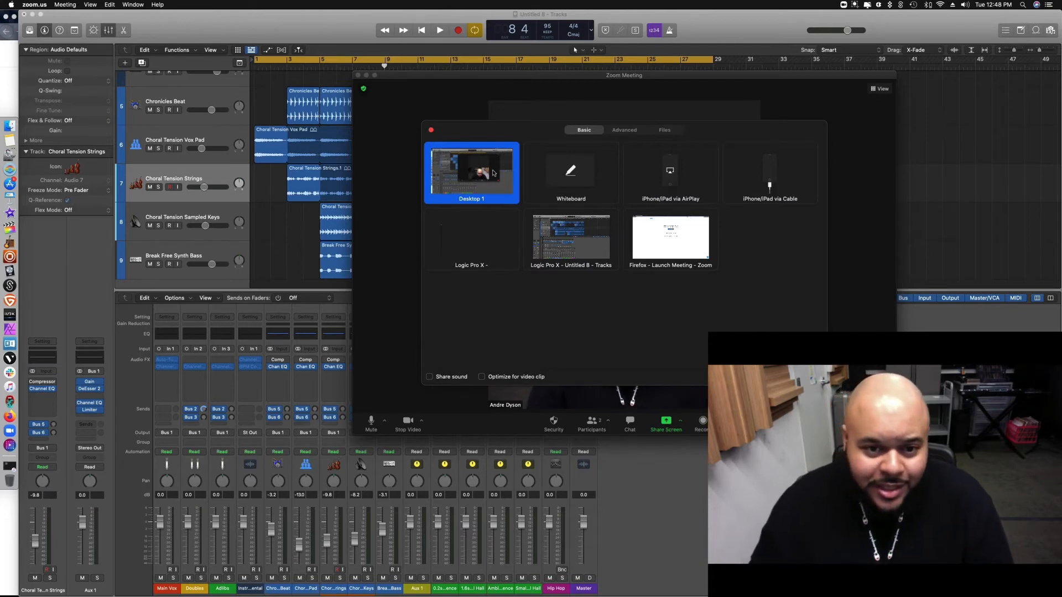
mouse_move(444, 191)
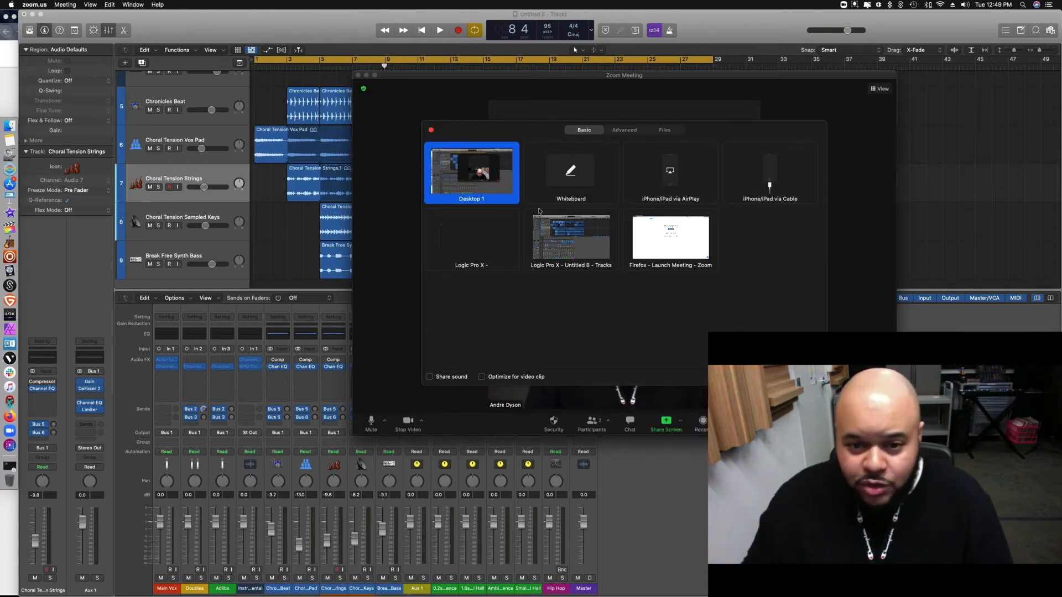
Select the Logic Pro X - Untitled 8 - Tracks window as the source with Share sound ticked.
left_click(571, 239)
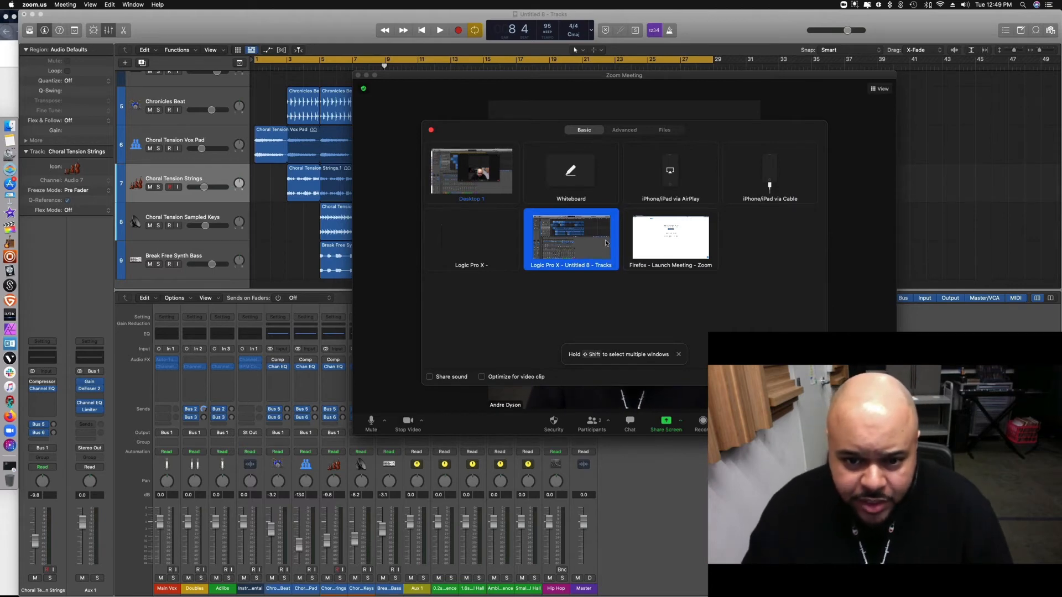
mouse_move(571, 237)
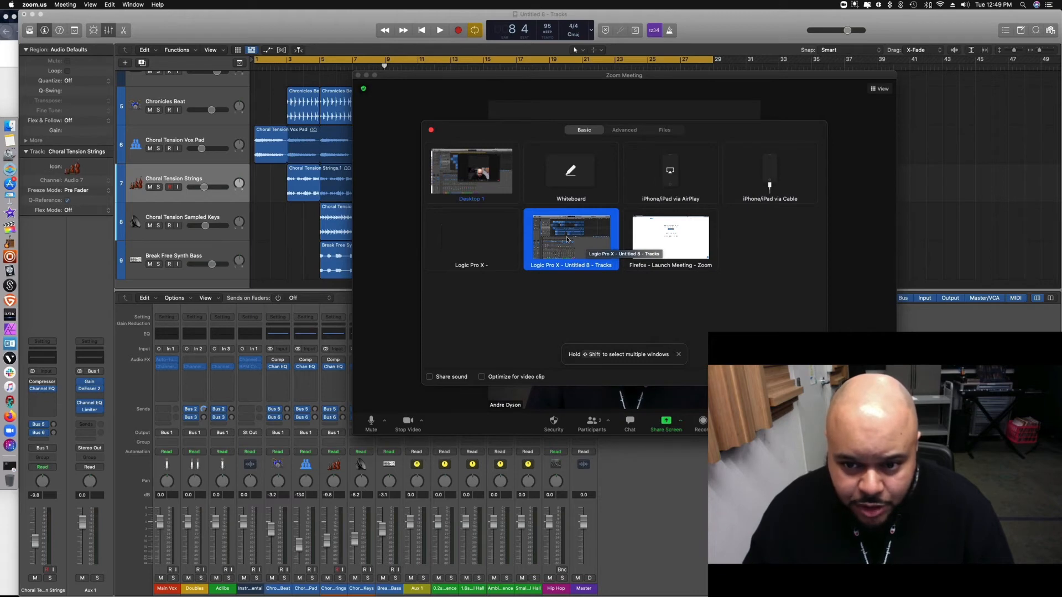
mouse_move(670, 236)
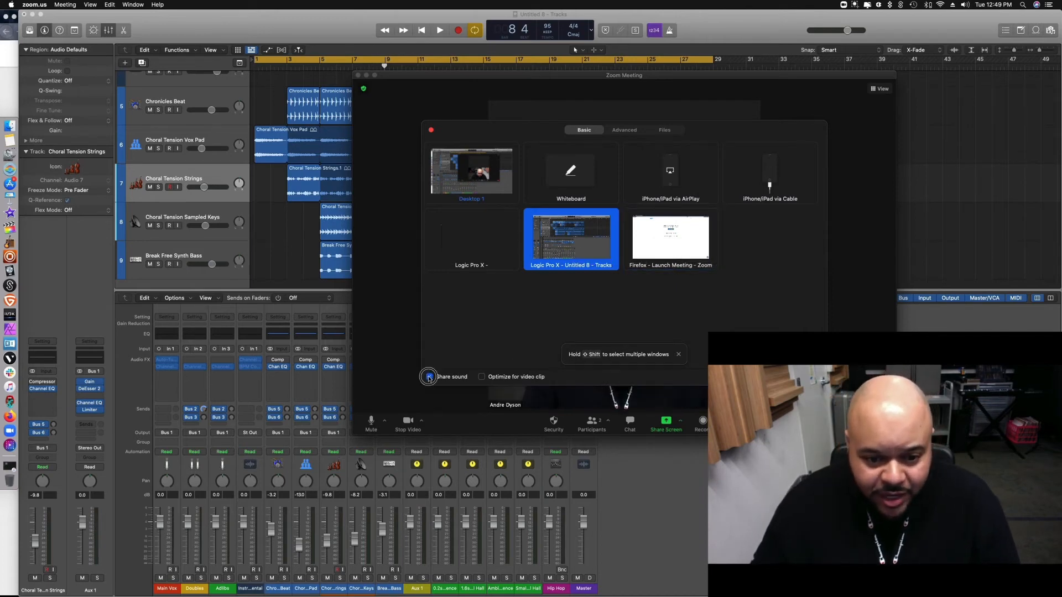
left_click(429, 376)
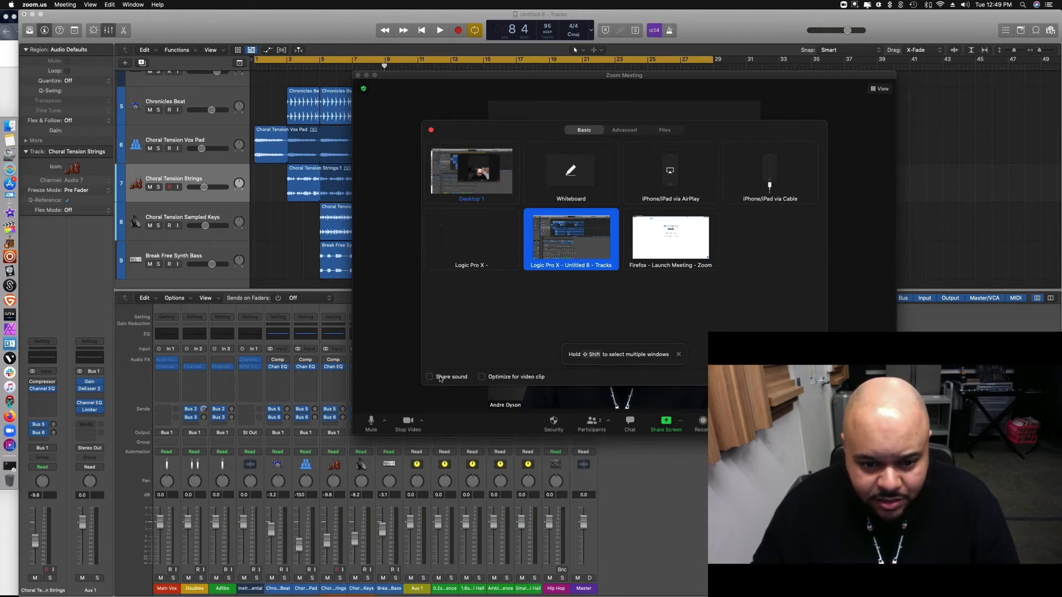
left_click(430, 376)
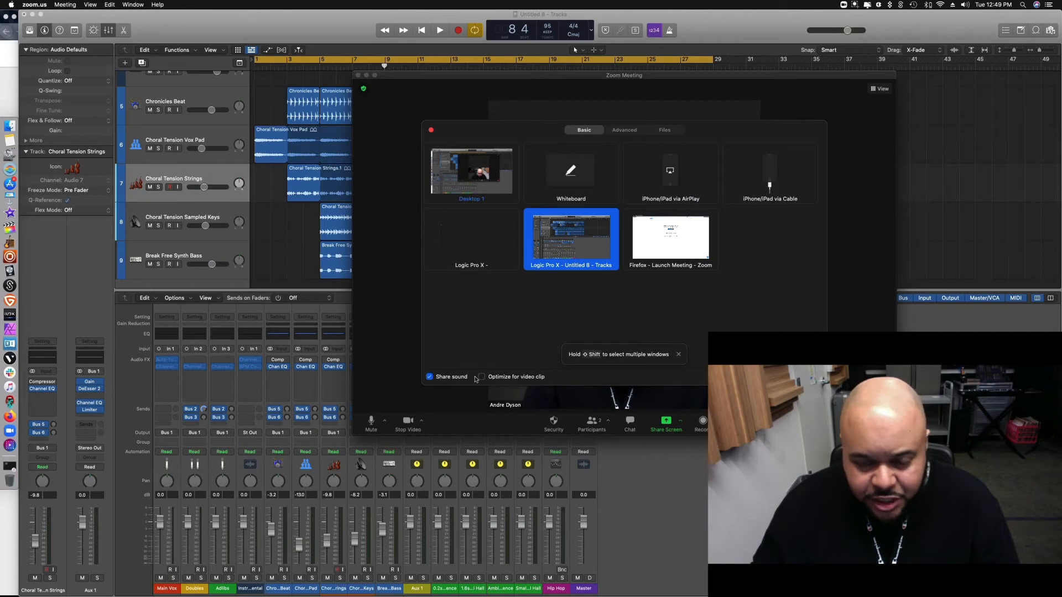
mouse_move(642, 240)
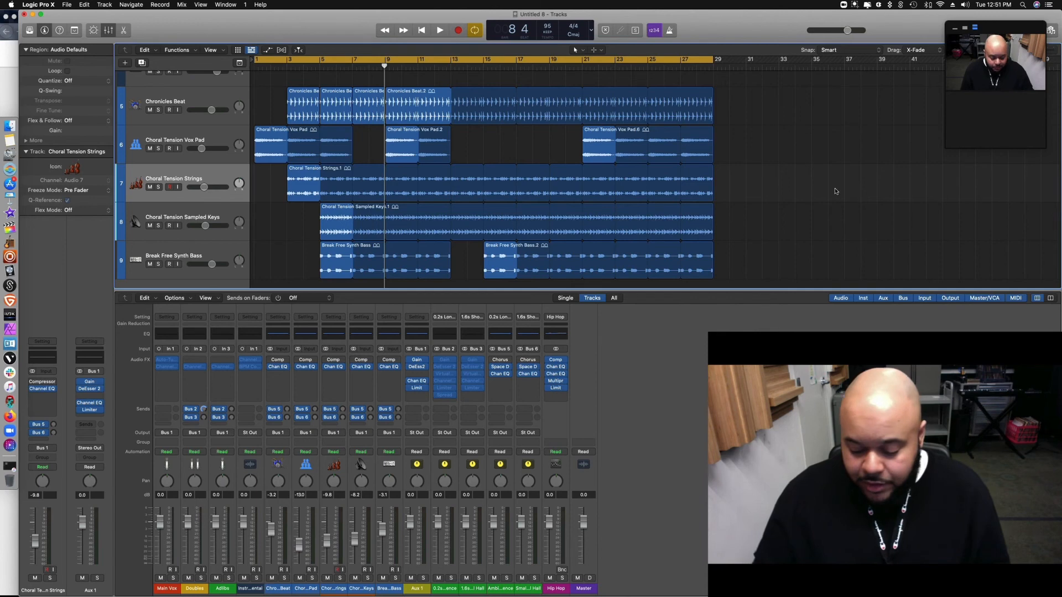
Return the playhead to the start and play the session back.
left_click(421, 30)
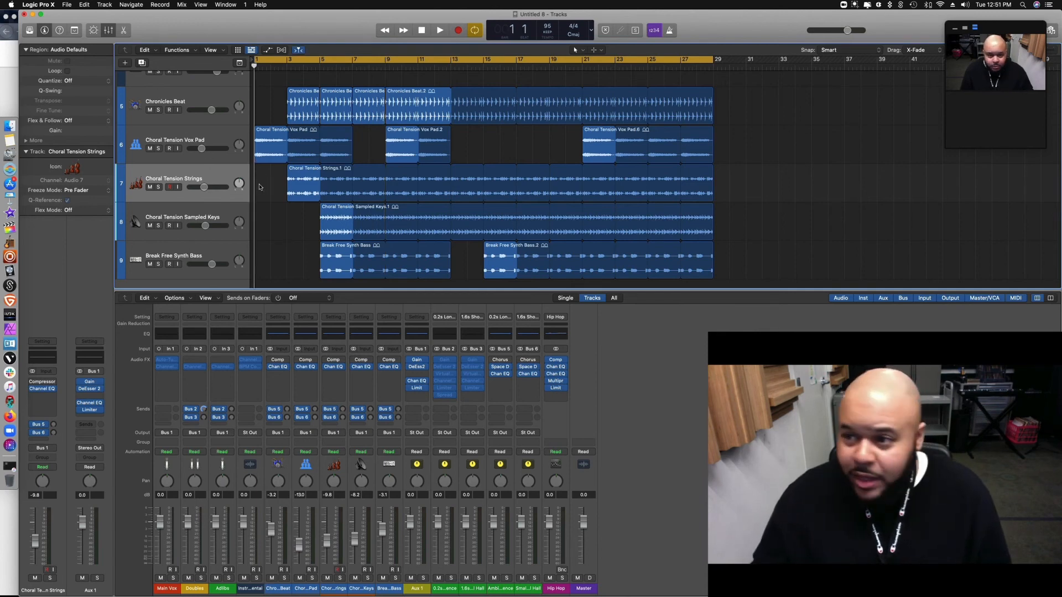
left_click(439, 30)
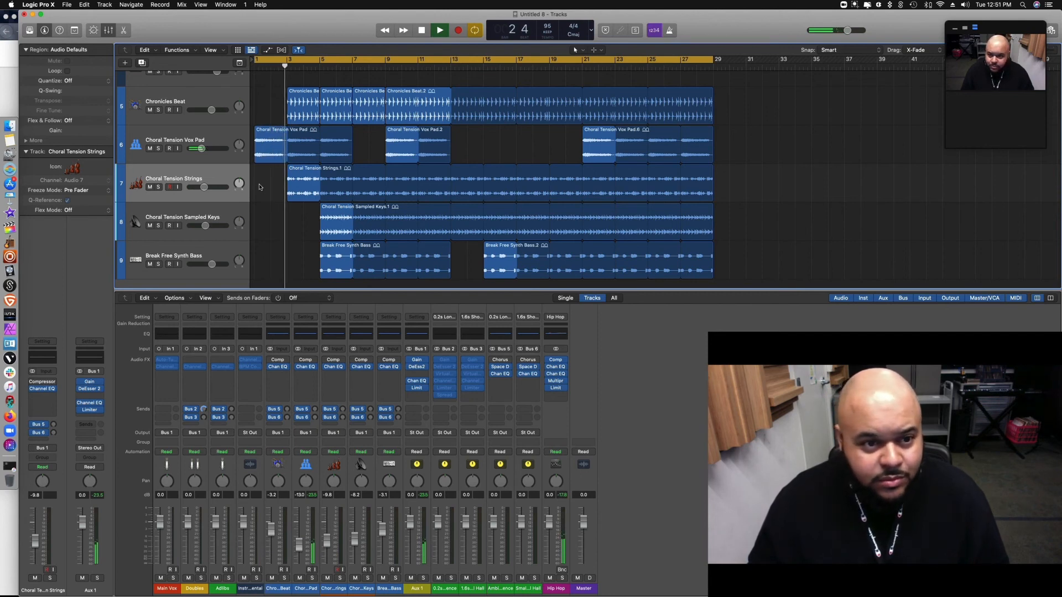
left_click(439, 30)
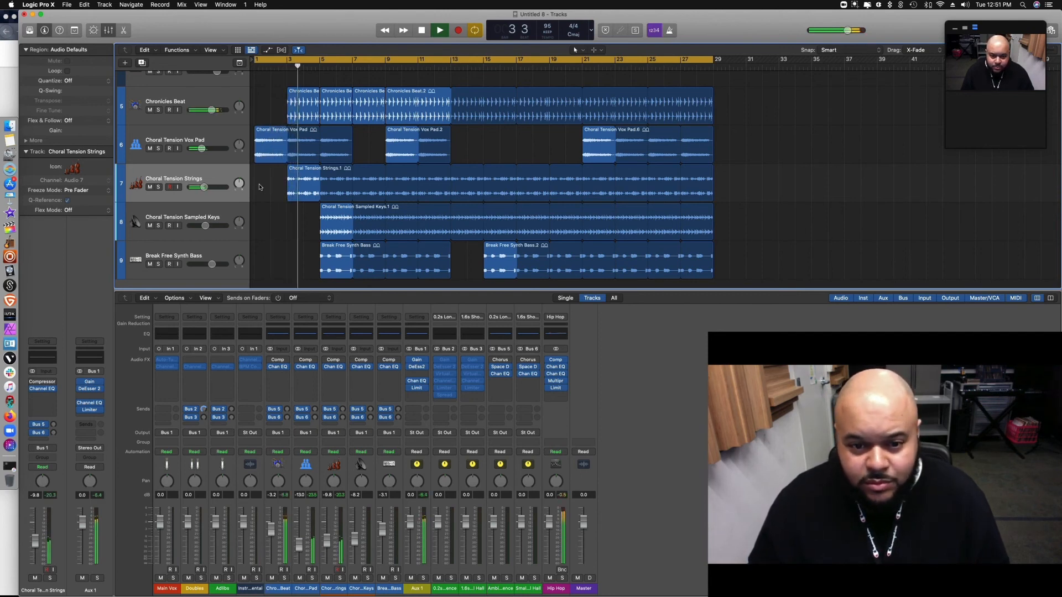